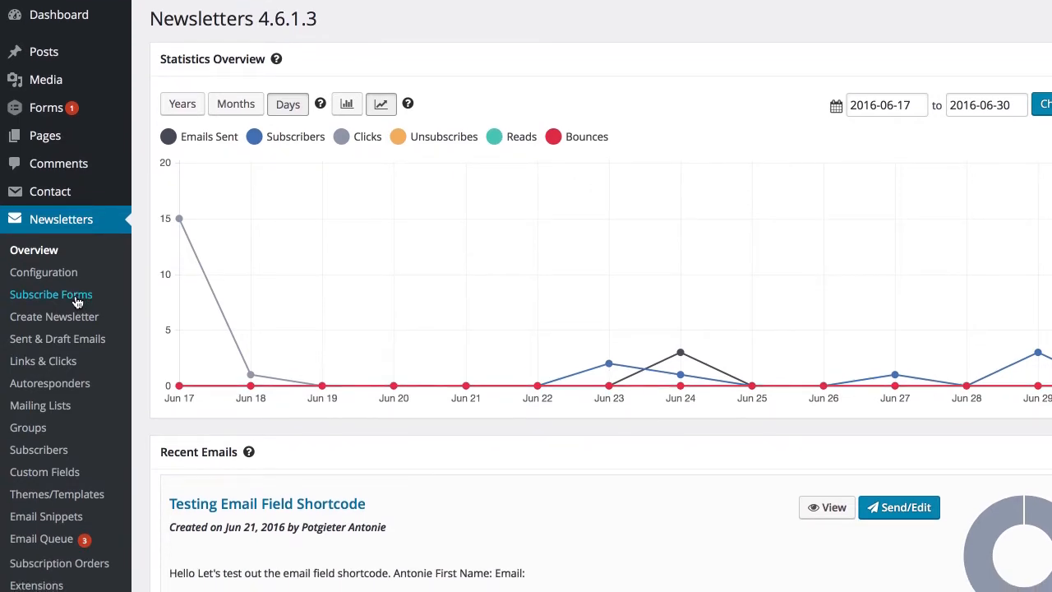
# Step: Go to the Newsletters Subscribe Forms page, which lists no forms yet
pyautogui.click(51, 294)
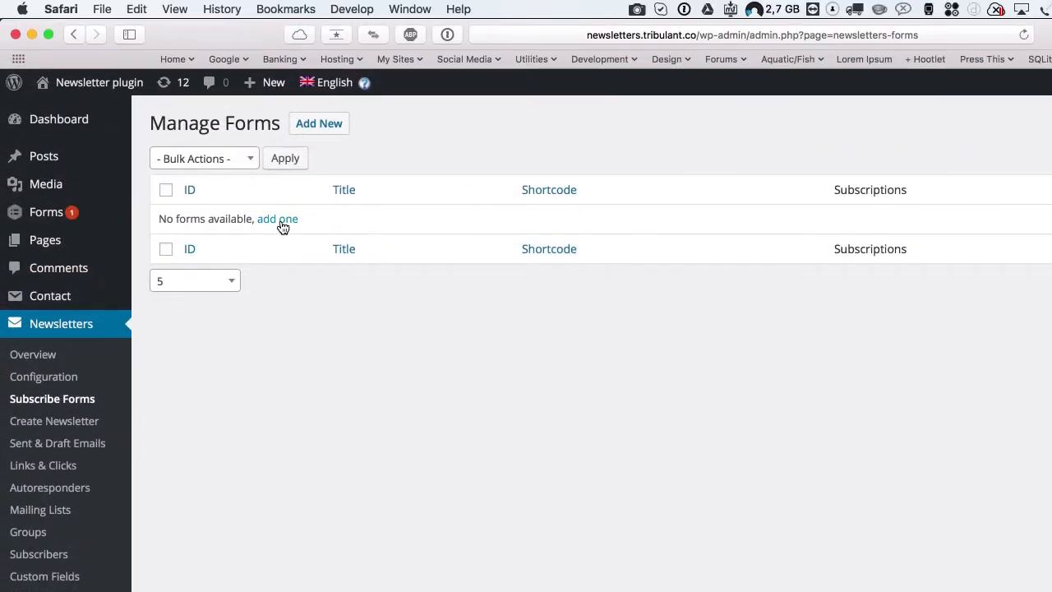
# Step: Add a new subscribe form with the title 'New Subscribe Form'
pyautogui.click(277, 218)
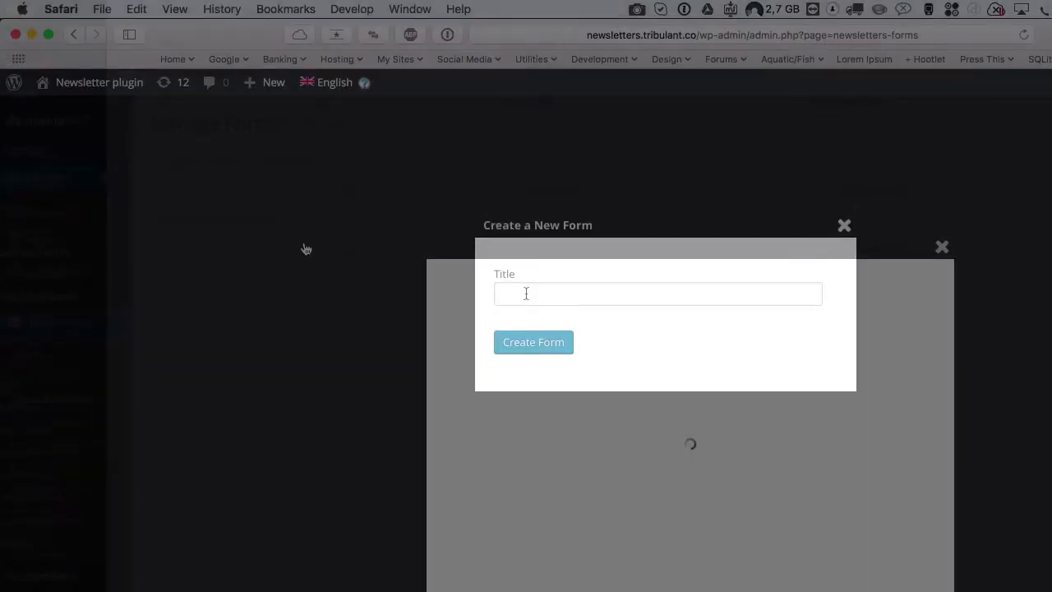
pyautogui.write('New Subs')
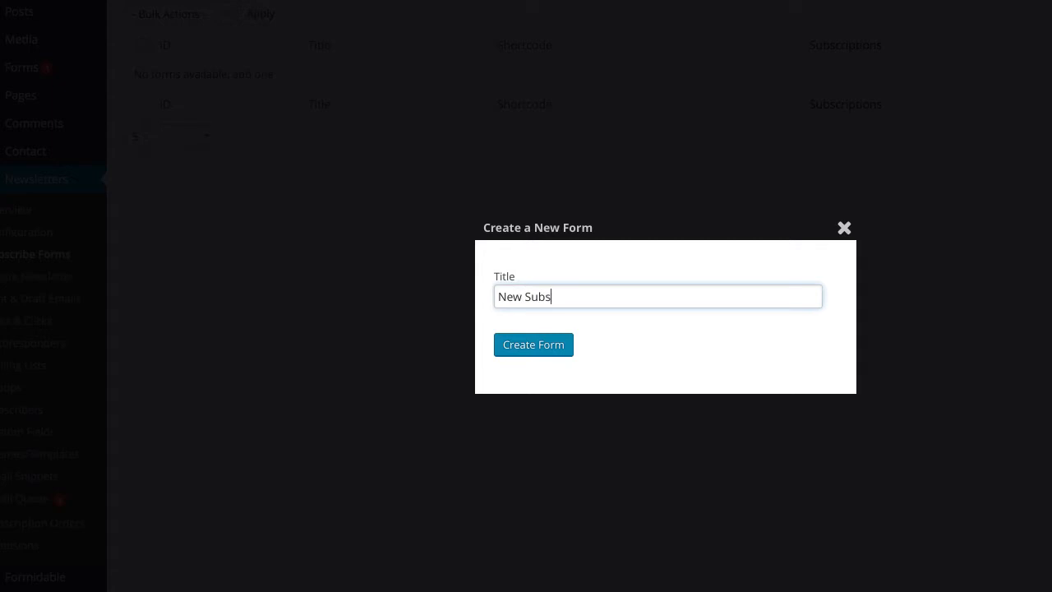
pyautogui.click(533, 345)
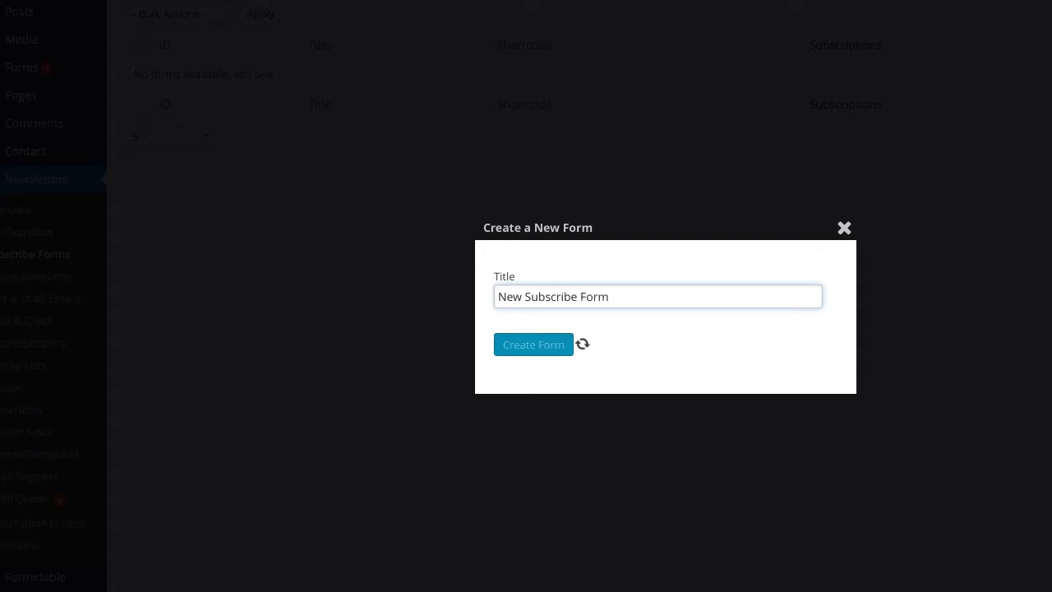
pyautogui.click(534, 345)
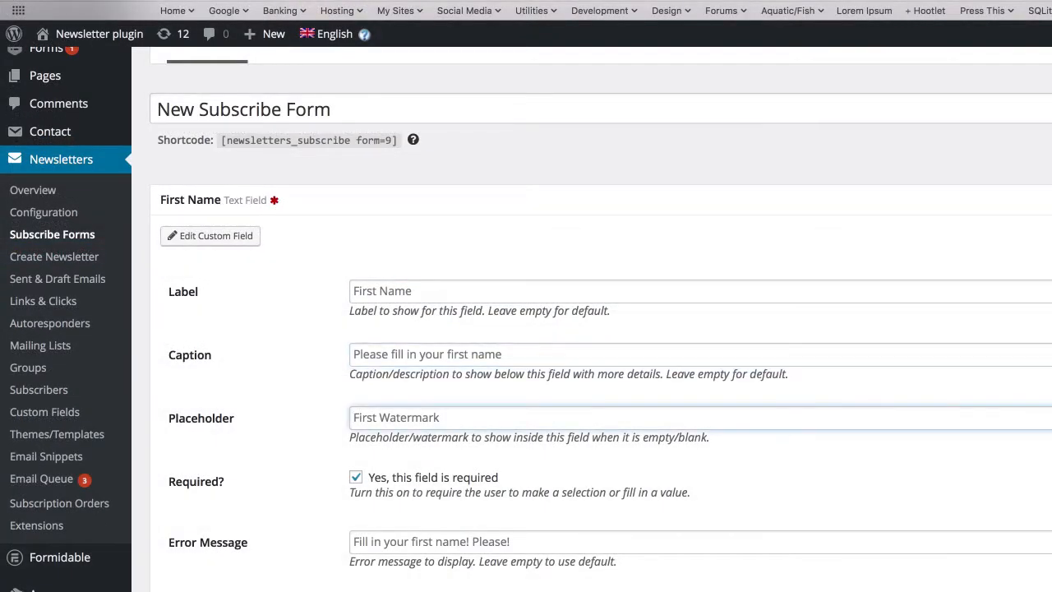
# Step: Add a required Last Name field with a 'Fill in your…' caption, placeholder and error message
pyautogui.scroll(-3)
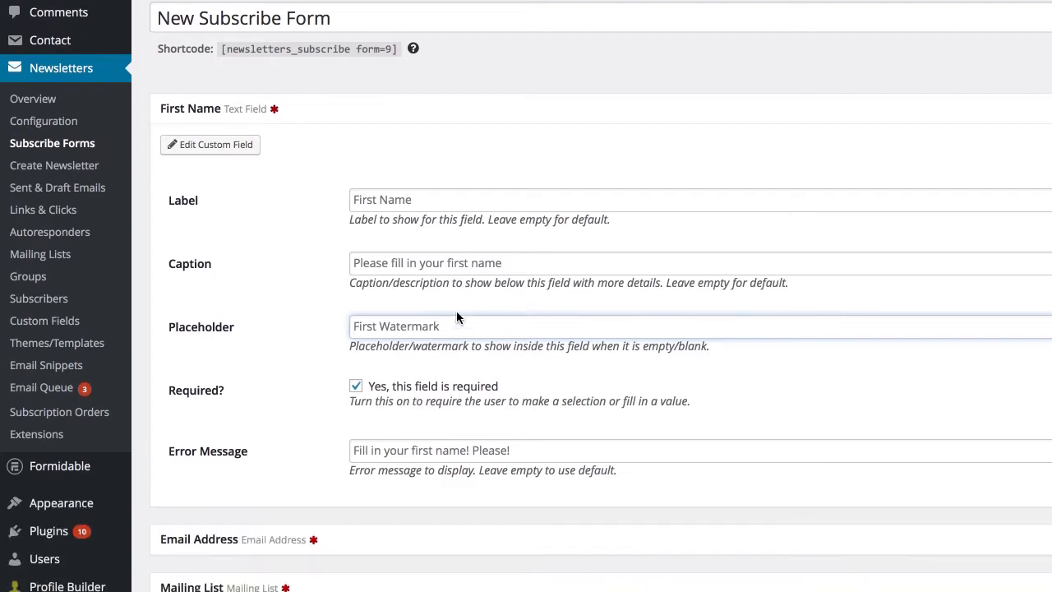
pyautogui.scroll(-3)
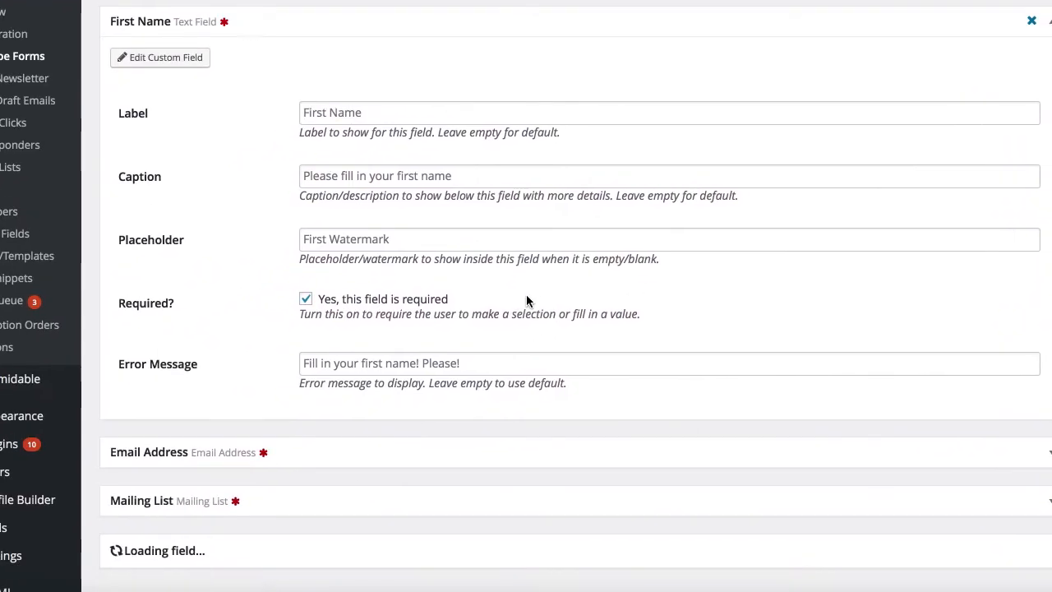
pyautogui.scroll(-3)
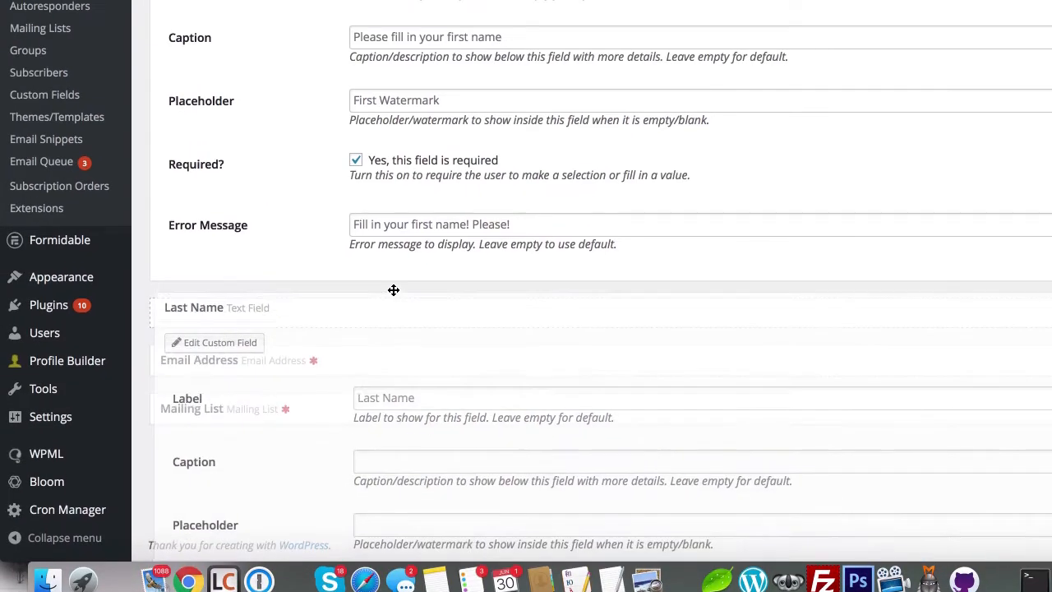
pyautogui.scroll(-3)
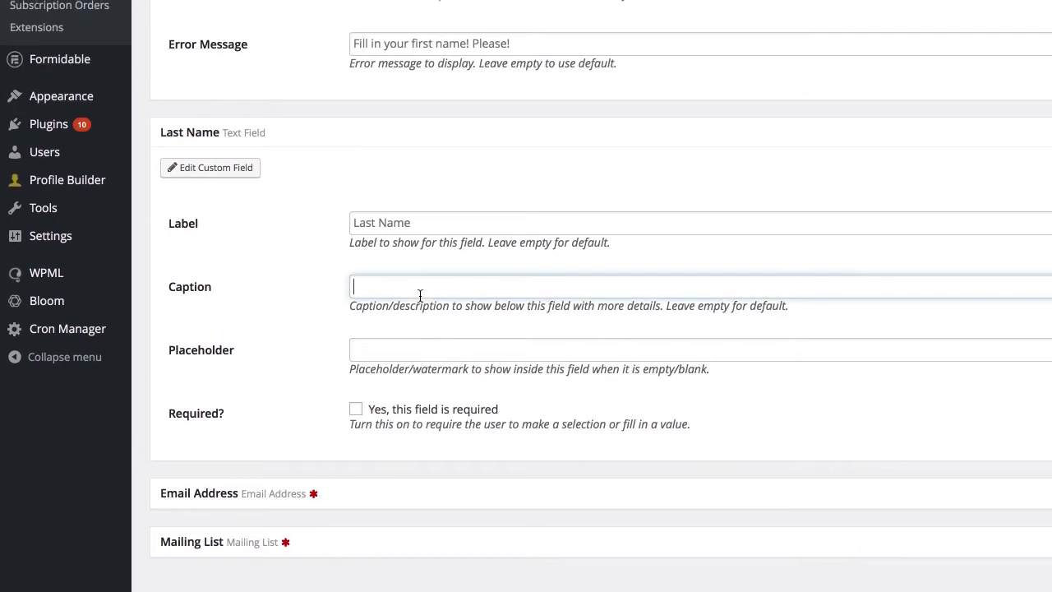
pyautogui.write('Fill in your last name')
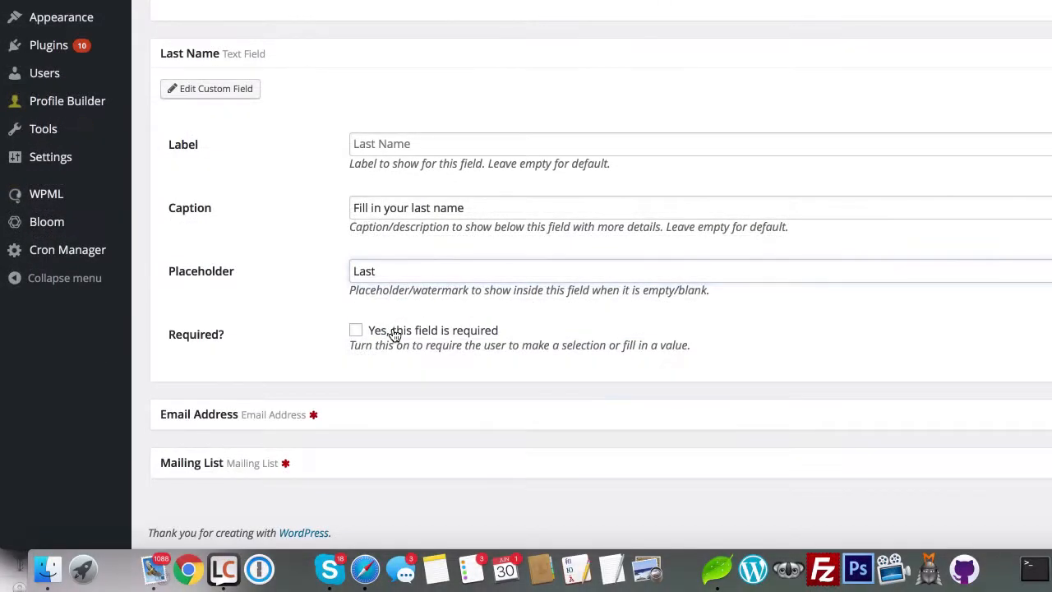
pyautogui.click(355, 330)
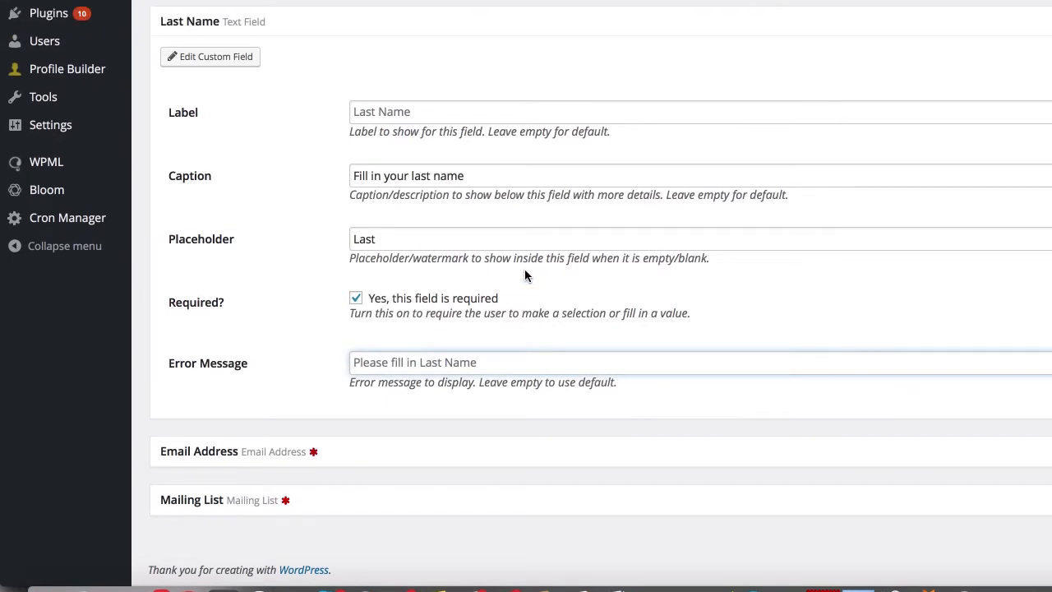
pyautogui.scroll(-3)
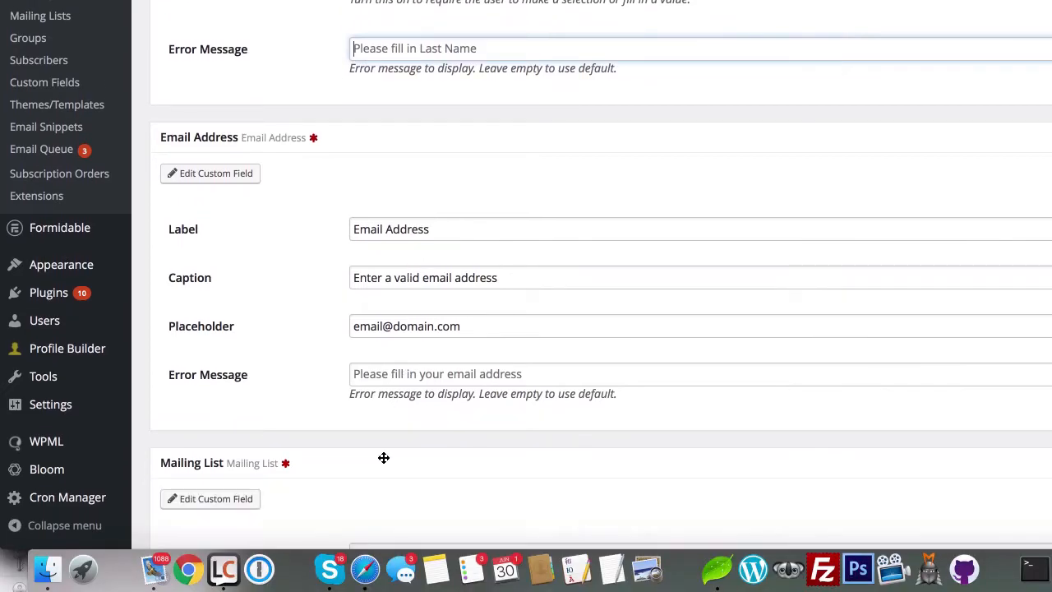
# Step: Caption the Mailing List field 'Choose … lists to subscribe to'
pyautogui.scroll(-3)
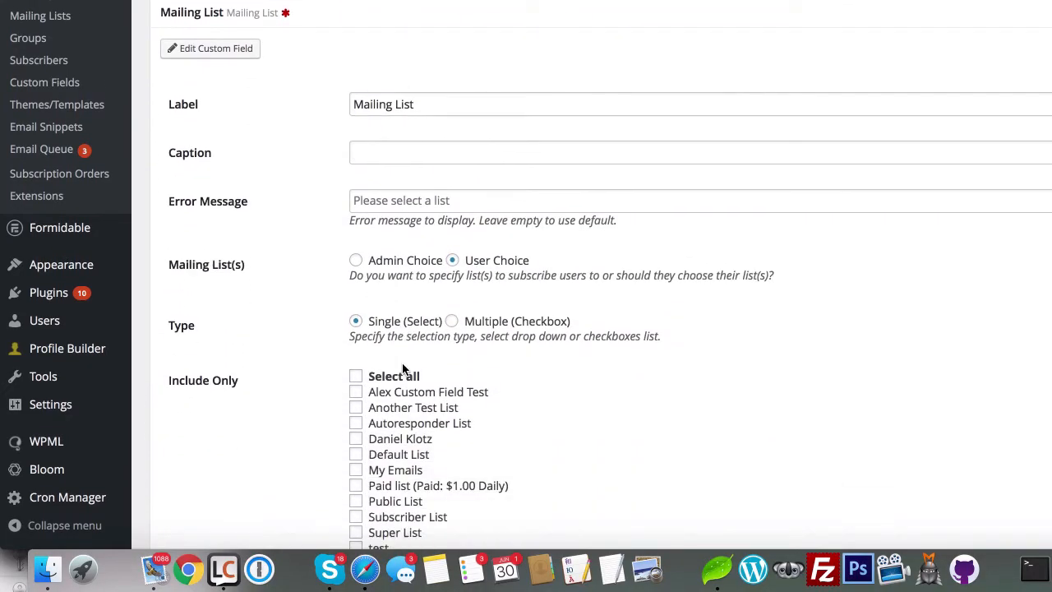
pyautogui.write('Choose')
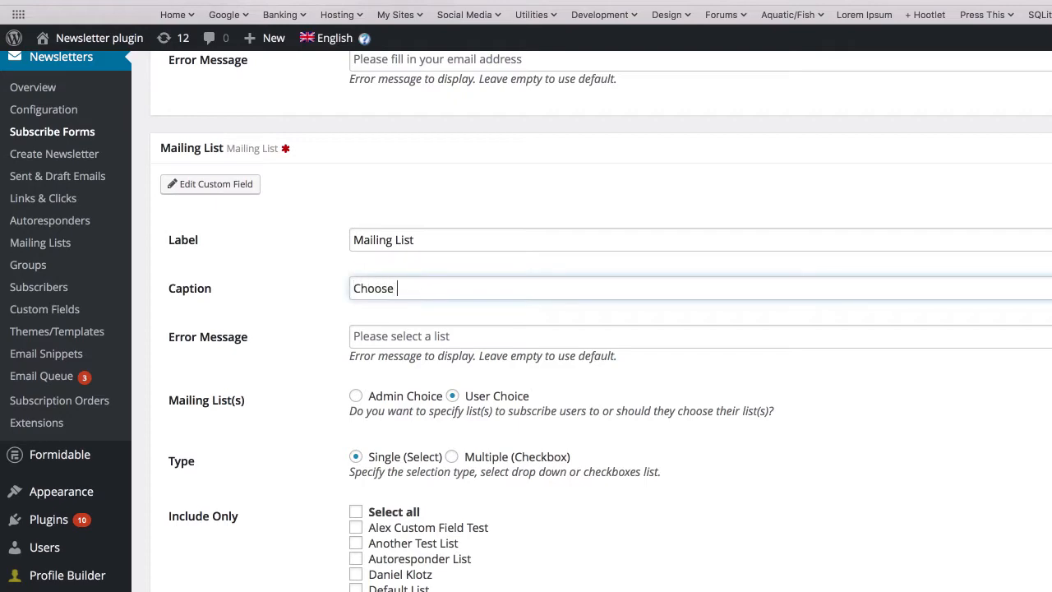
pyautogui.write('lists to subscribe t')
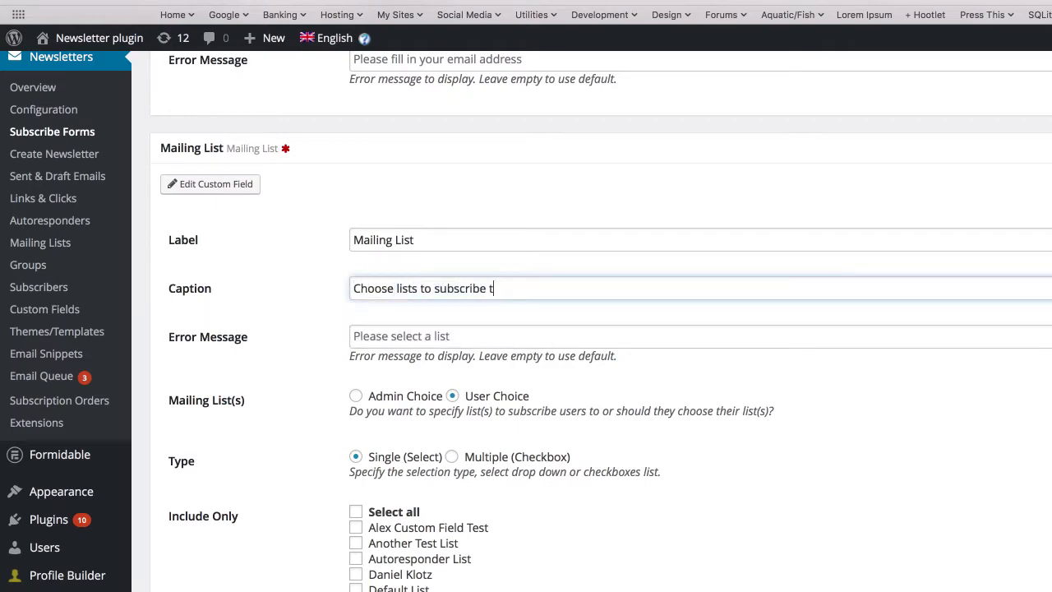
pyautogui.scroll(-3)
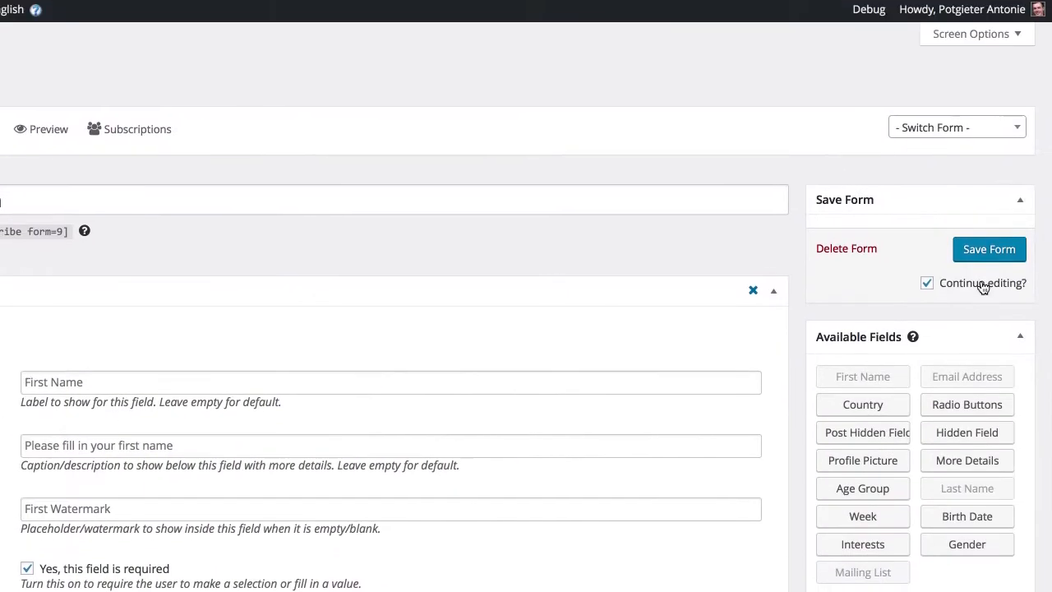
# Step: Save the form with 'Continue editing?' kept ticked
pyautogui.click(987, 249)
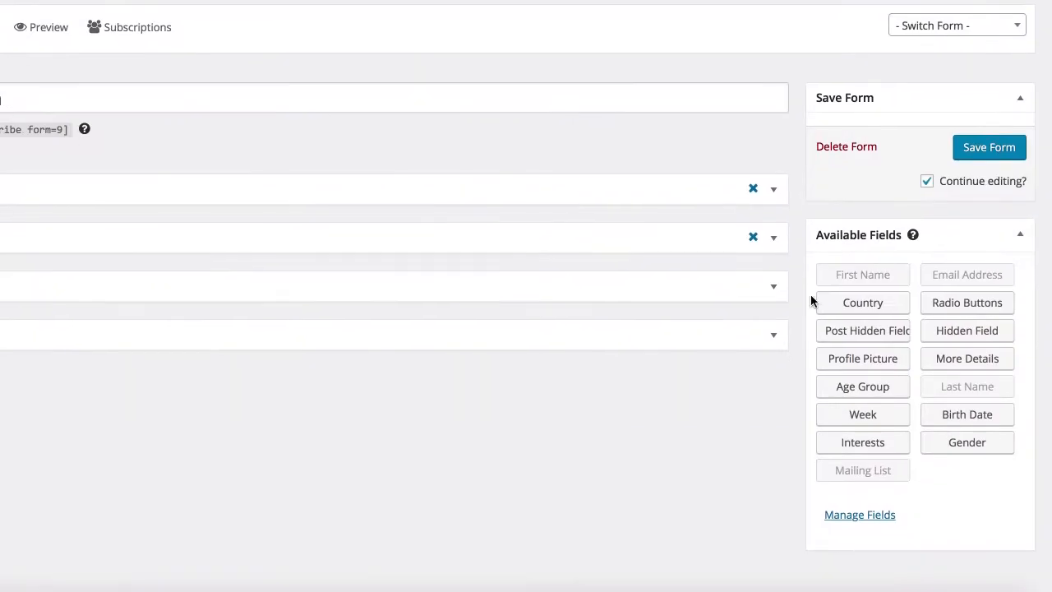
pyautogui.click(988, 147)
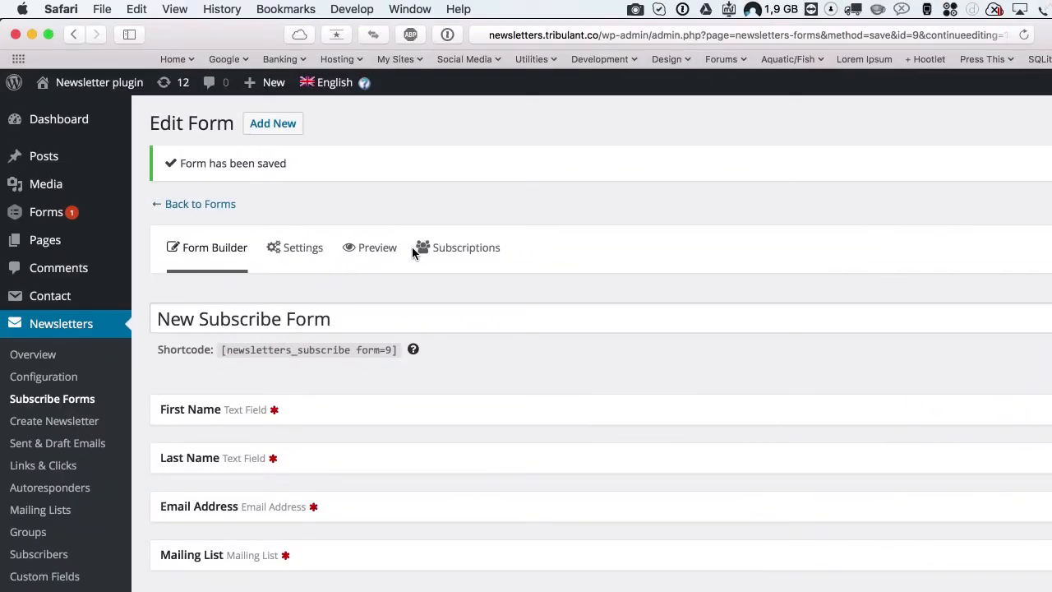
# Step: Set button text to 'Subscribe Now' and enable Ajax submission and the captcha
pyautogui.click(302, 248)
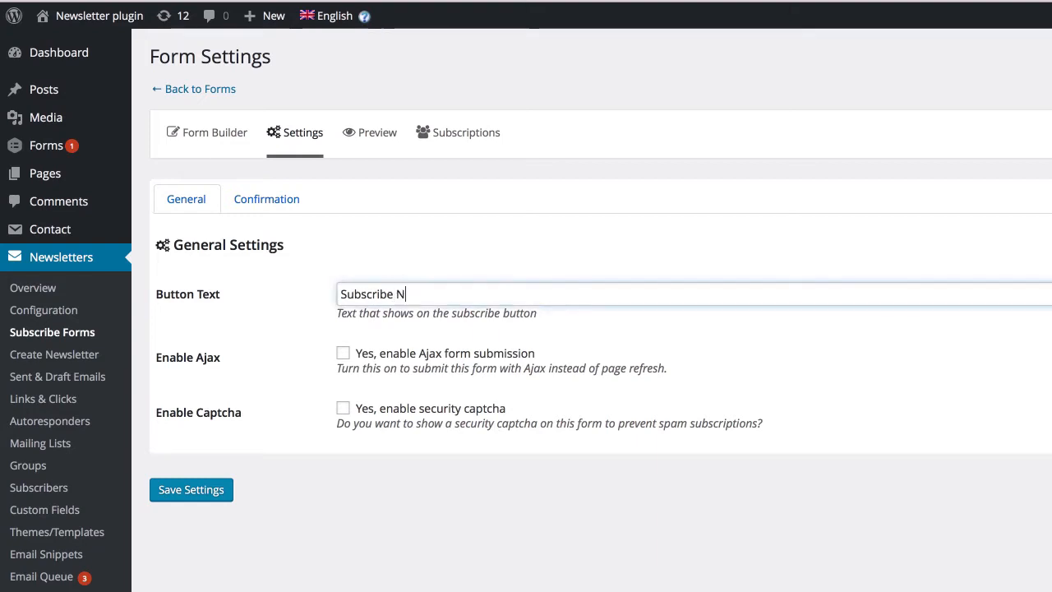
pyautogui.click(342, 296)
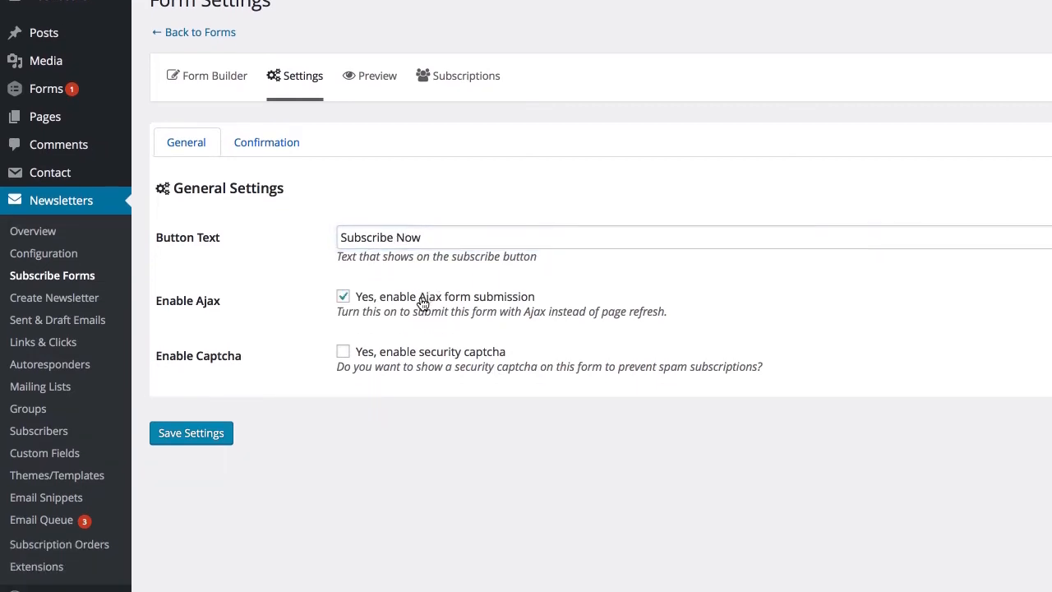
pyautogui.click(343, 351)
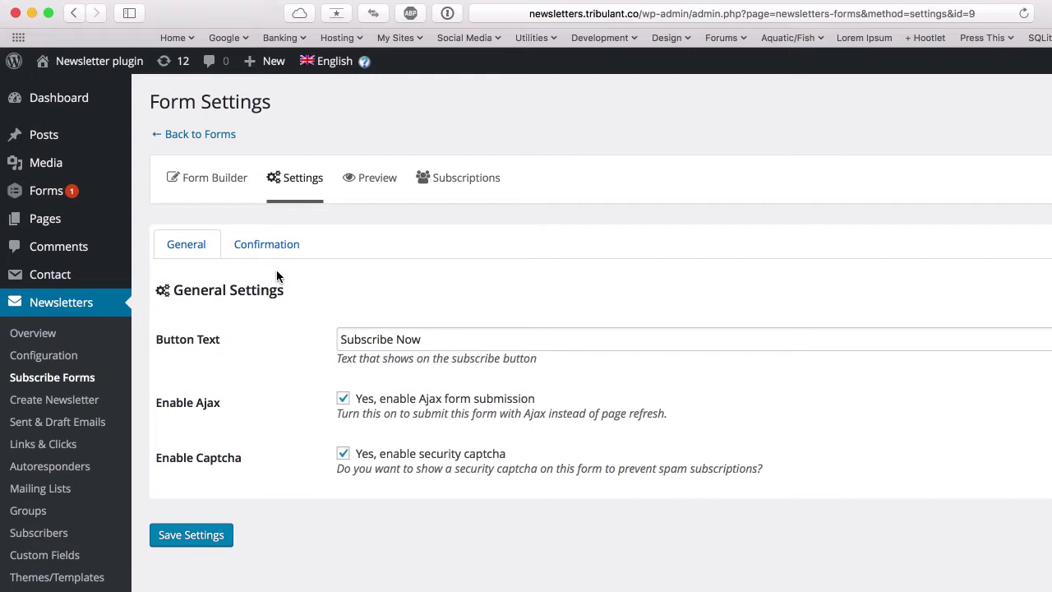
# Step: Set the confirmation message to 'Thank you for subscribing!' and save the settings
pyautogui.click(267, 243)
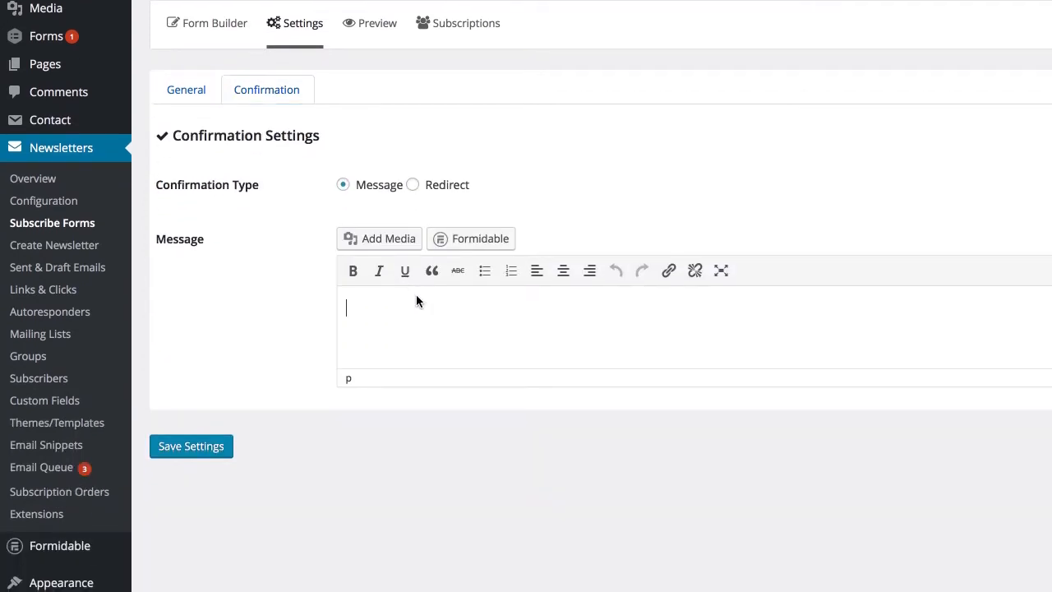
pyautogui.write('Thank you for subscribing!')
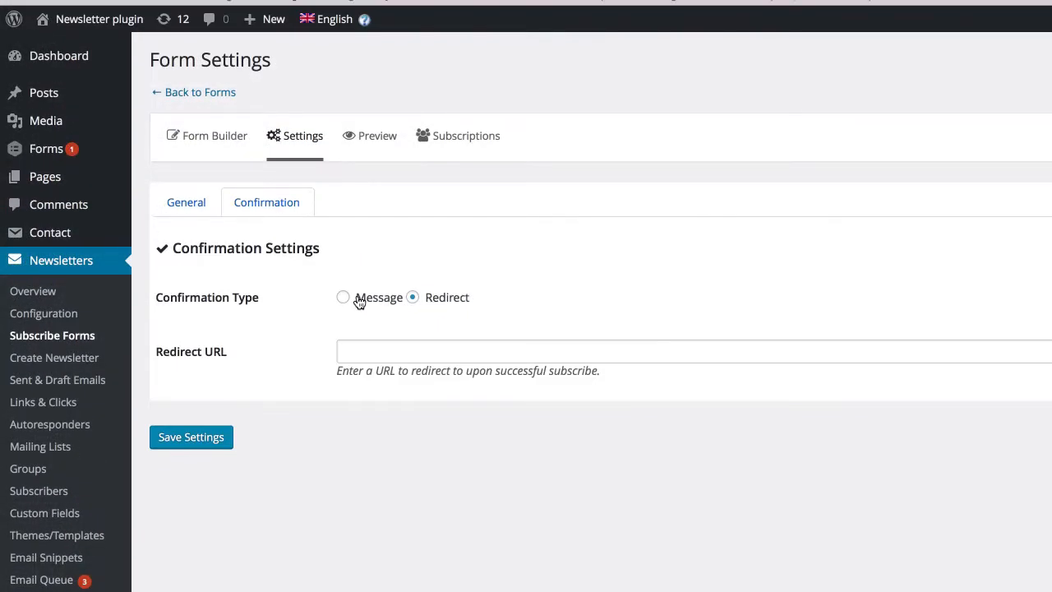
pyautogui.click(342, 297)
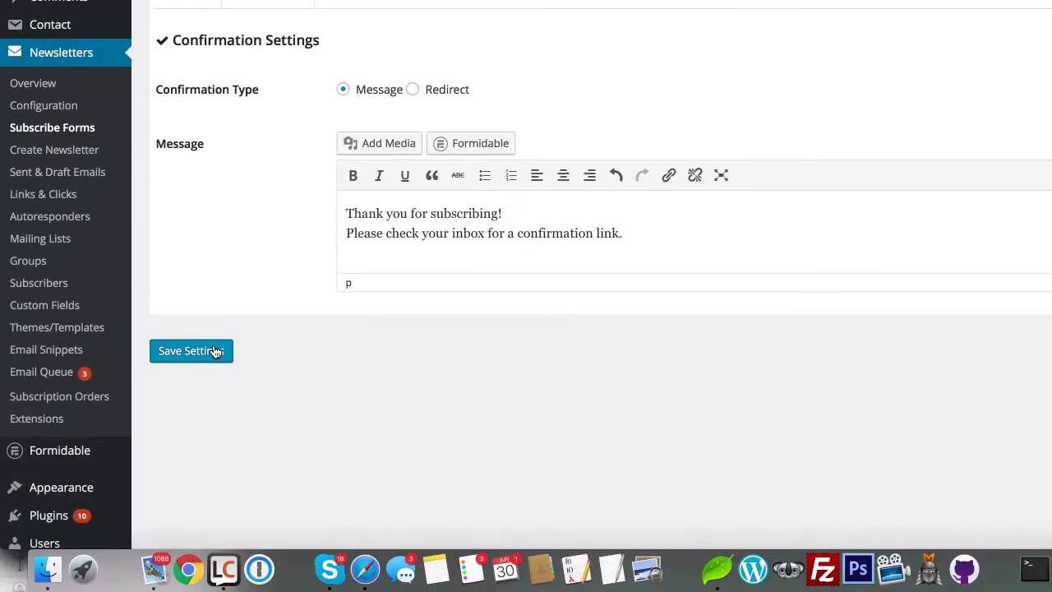
pyautogui.click(191, 351)
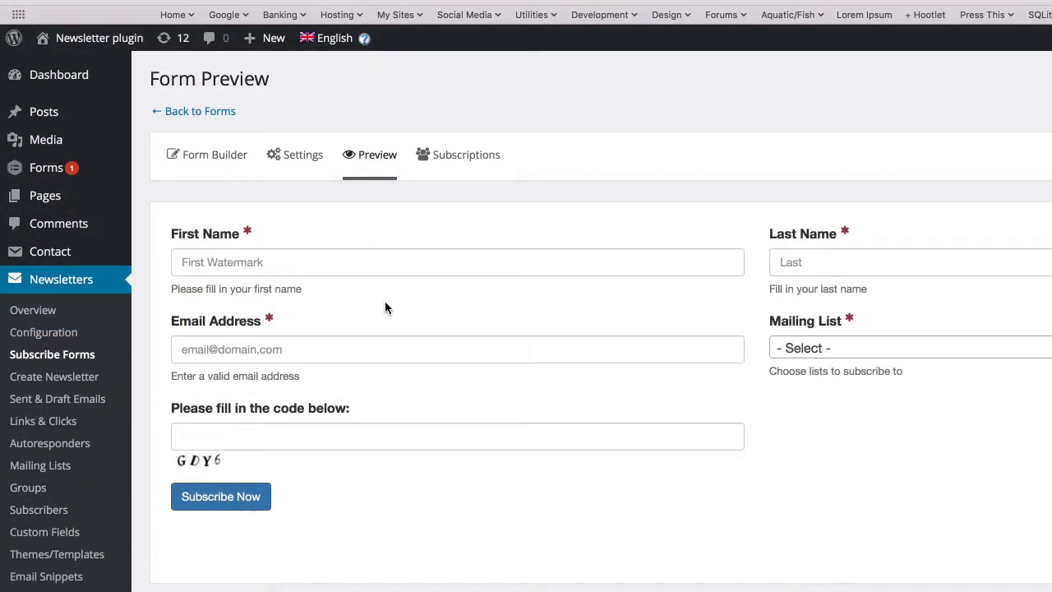
# Step: Submit the empty form preview to display the required-field error messages
pyautogui.scroll(-3)
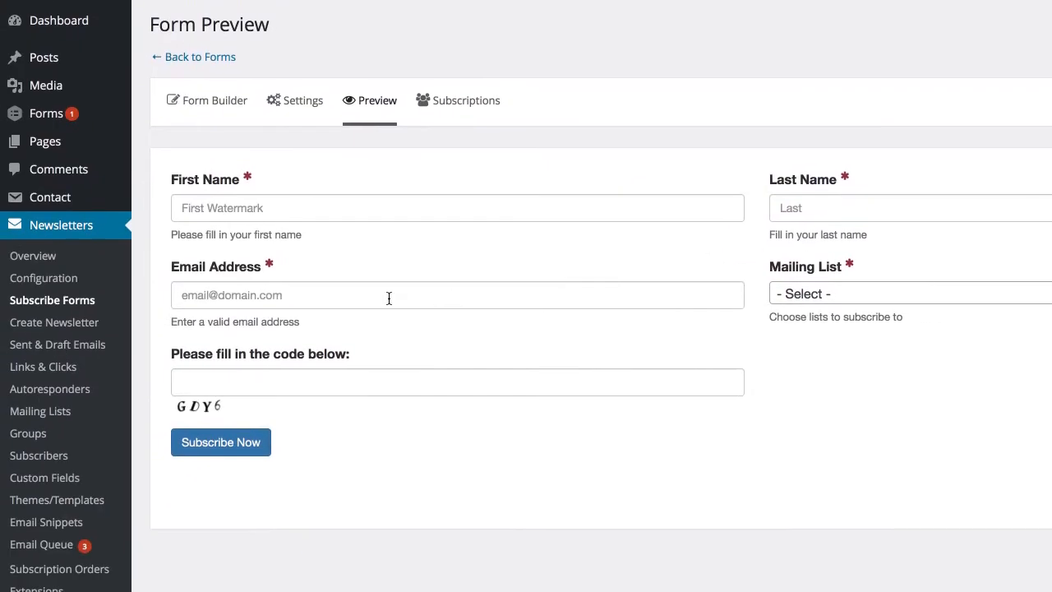
pyautogui.scroll(-3)
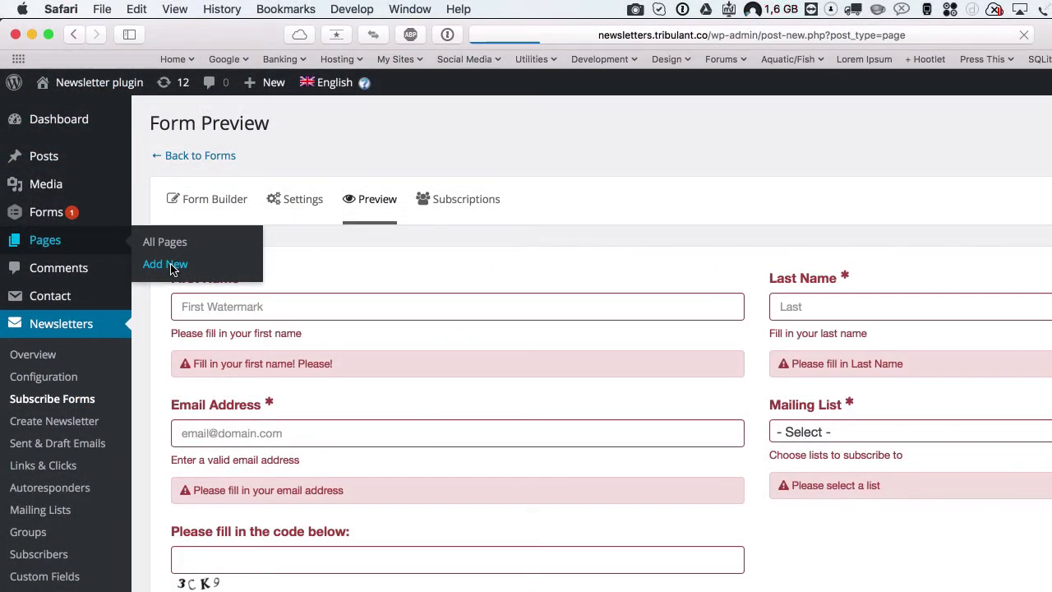
# Step: Publish a 'Subscribe Form' page embedding the New Subscribe Form shortcode
pyautogui.click(164, 264)
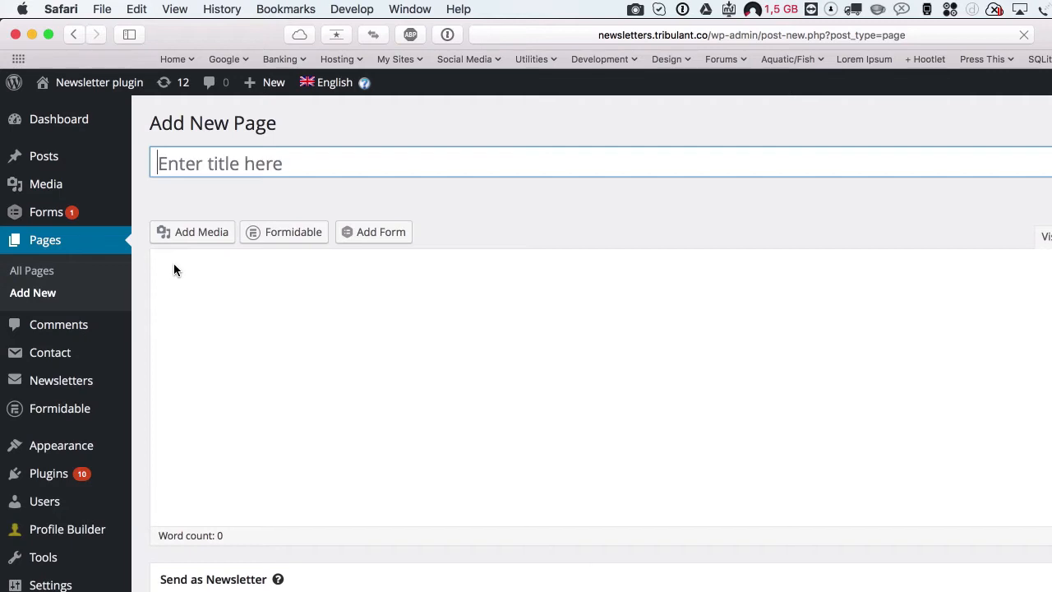
pyautogui.write('Subscribe For')
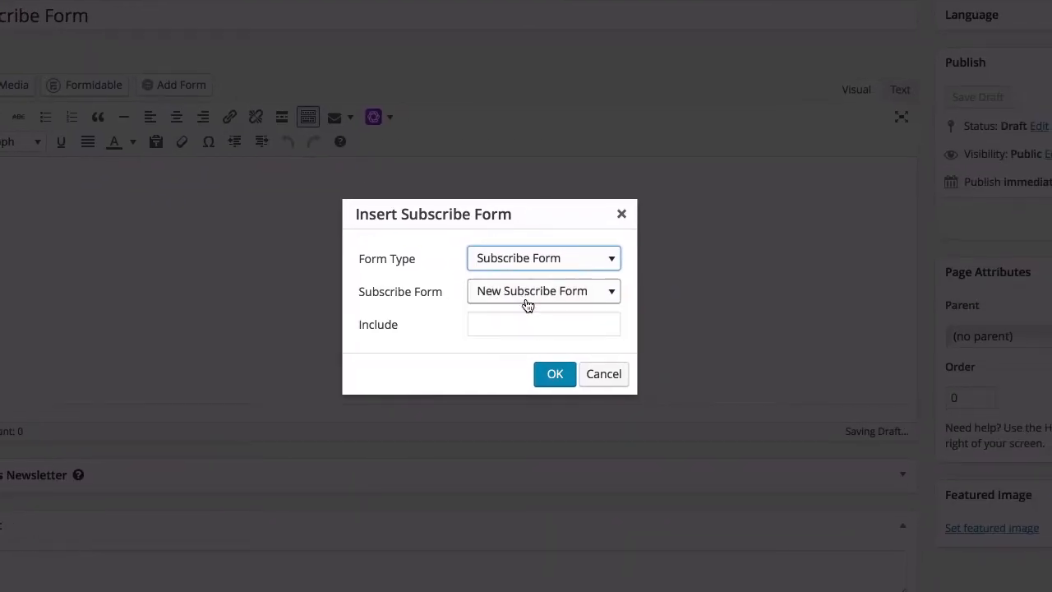
pyautogui.click(554, 374)
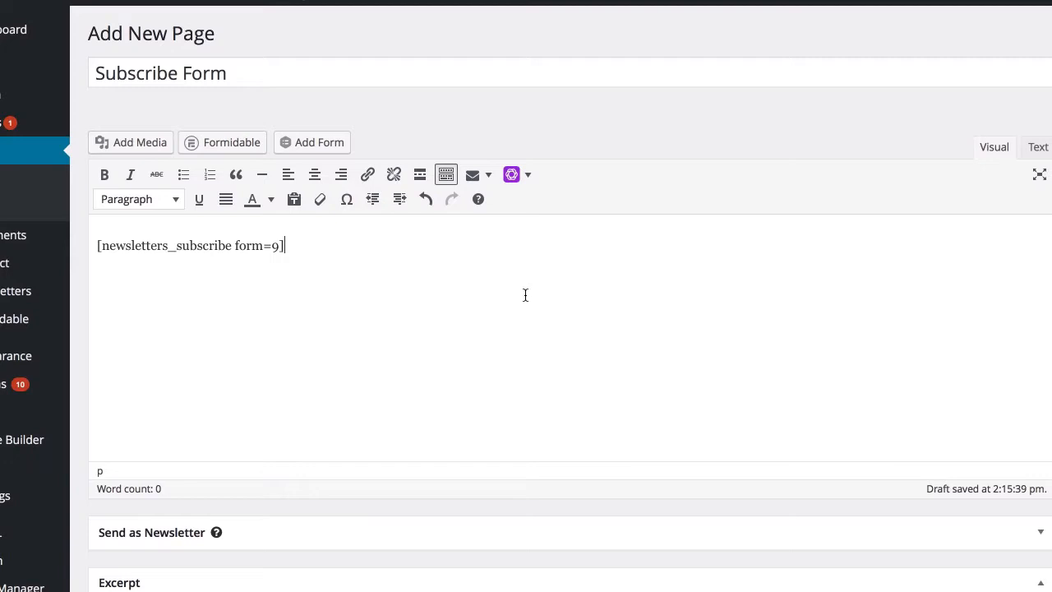
pyautogui.click(997, 290)
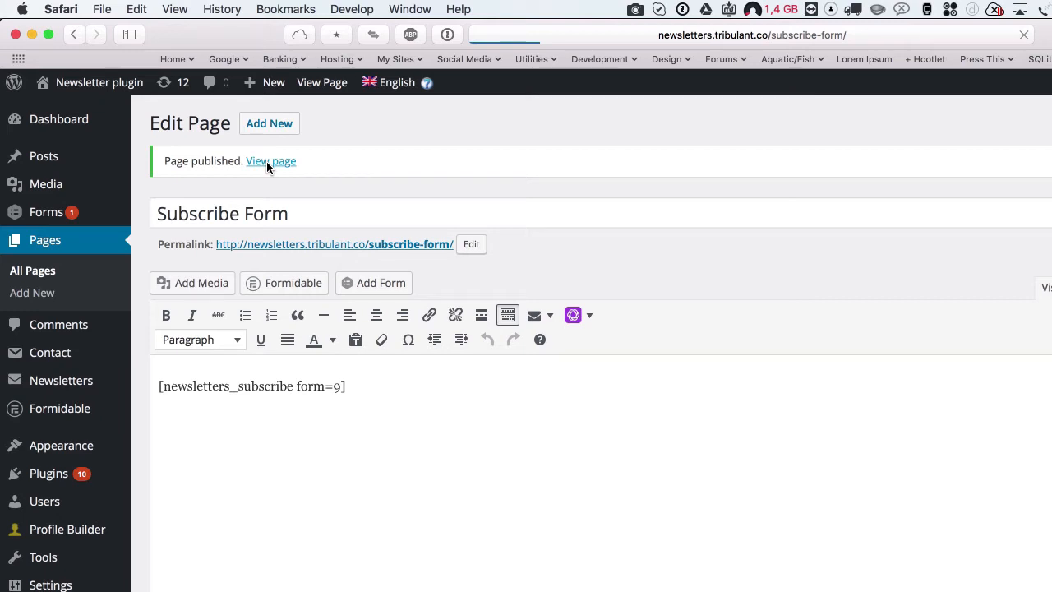
pyautogui.click(270, 160)
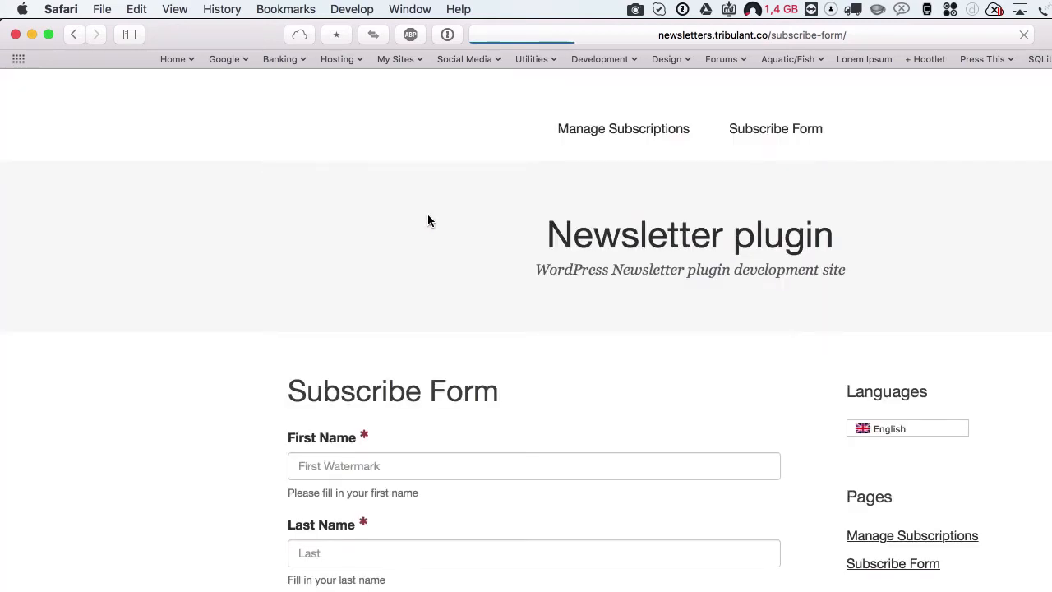
pyautogui.scroll(-3)
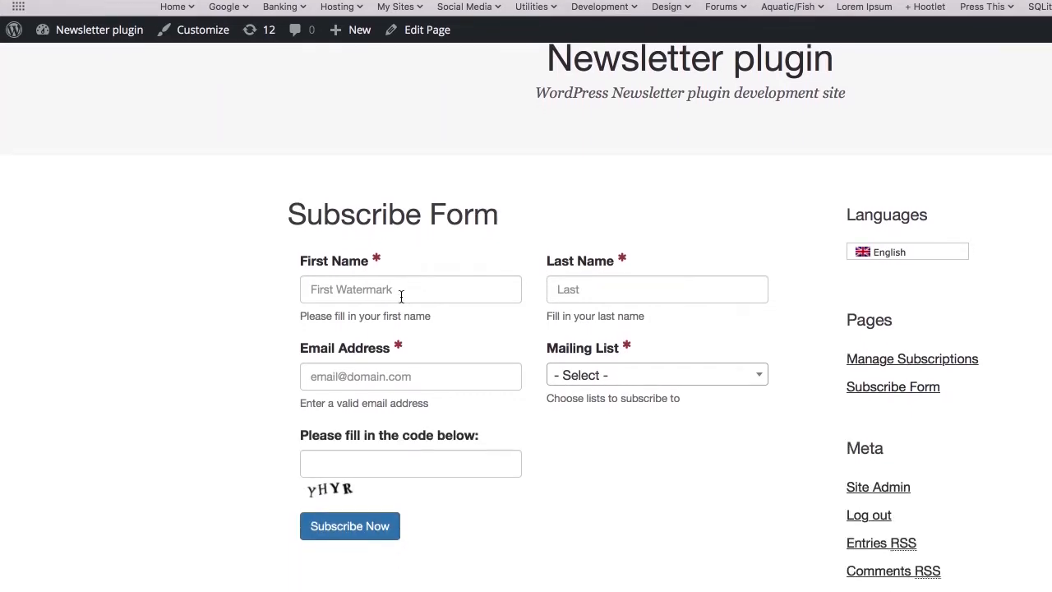
pyautogui.click(410, 287)
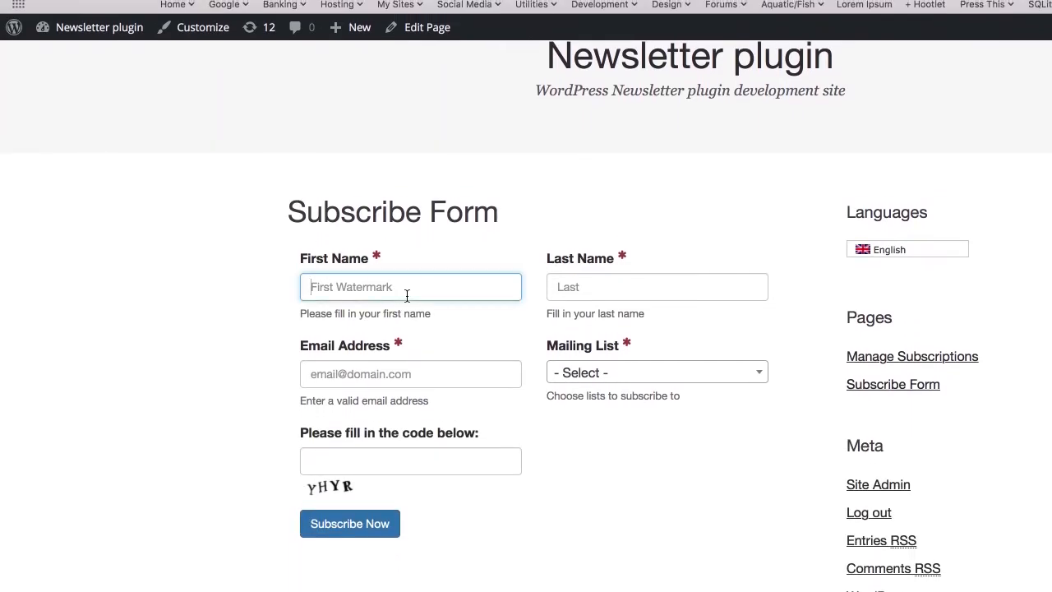
pyautogui.write('Subscribeformtest@domain.com')
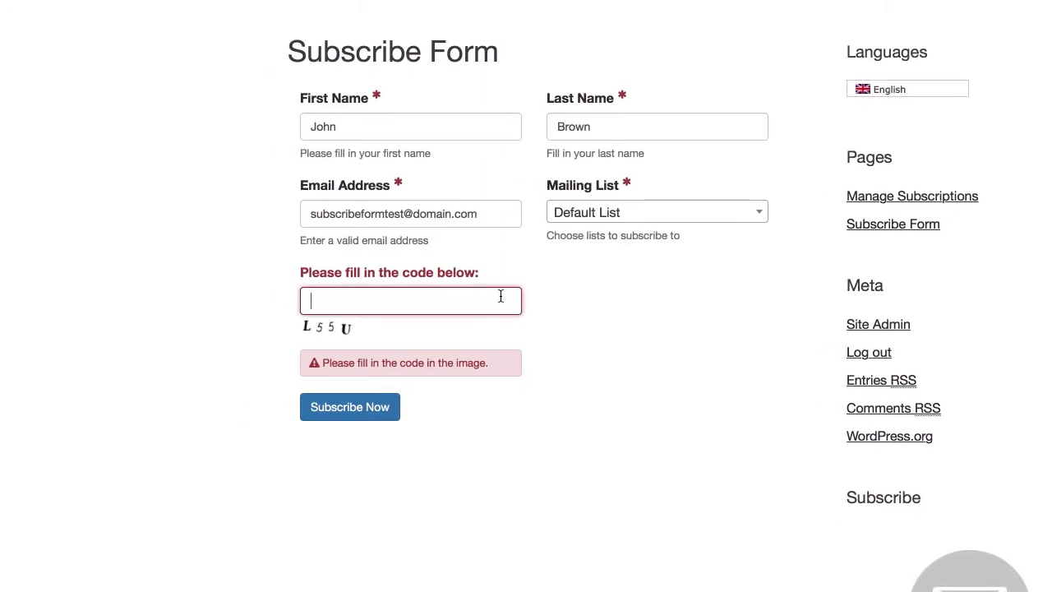
pyautogui.write('l55u')
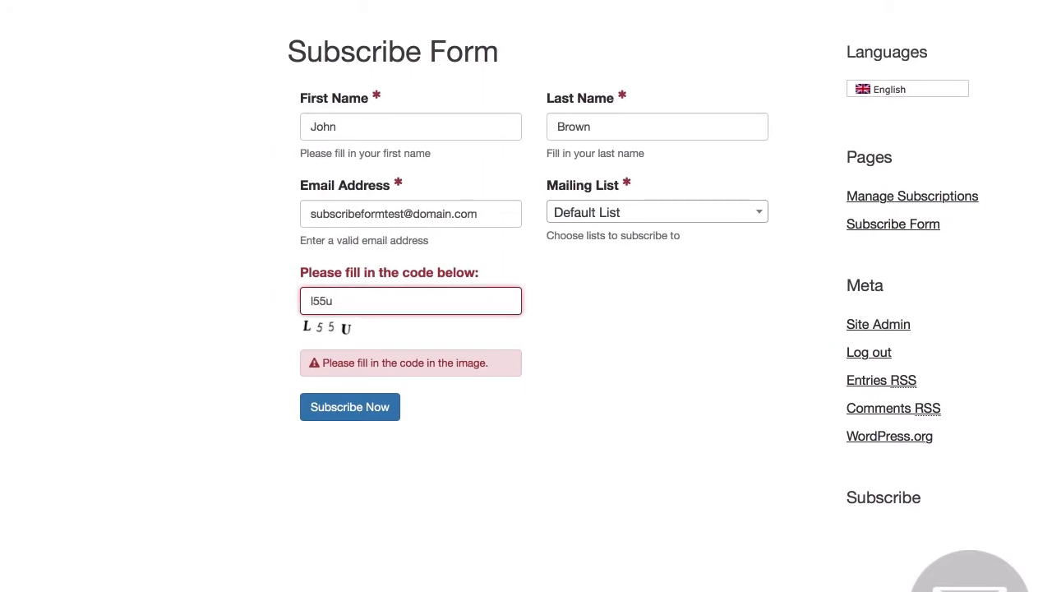
pyautogui.click(349, 407)
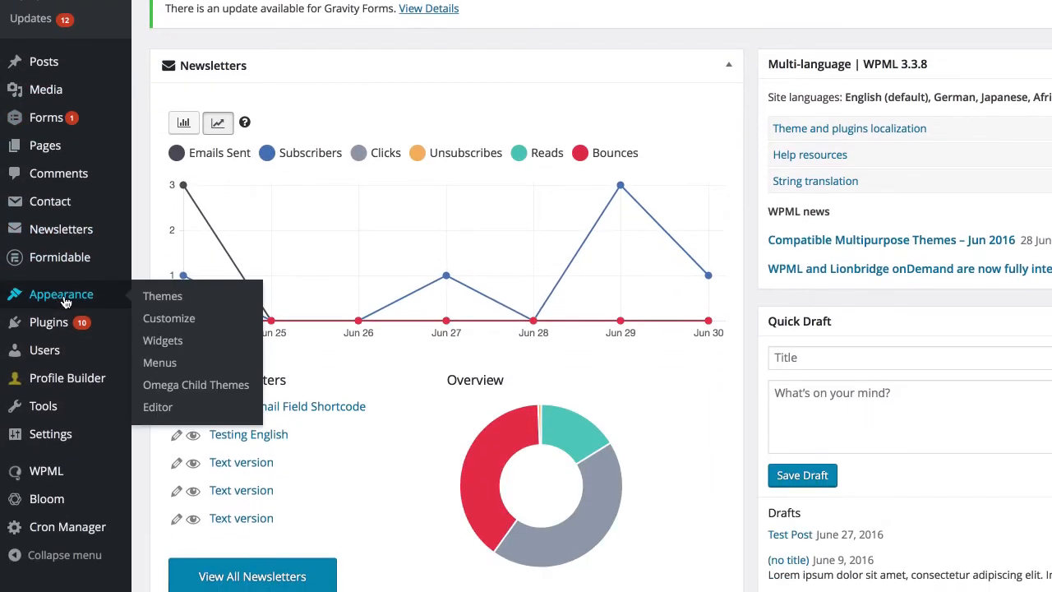
# Step: Set the sidebar Newsletters widget to type Subscribe Form using New Subscribe Form, and save
pyautogui.click(162, 340)
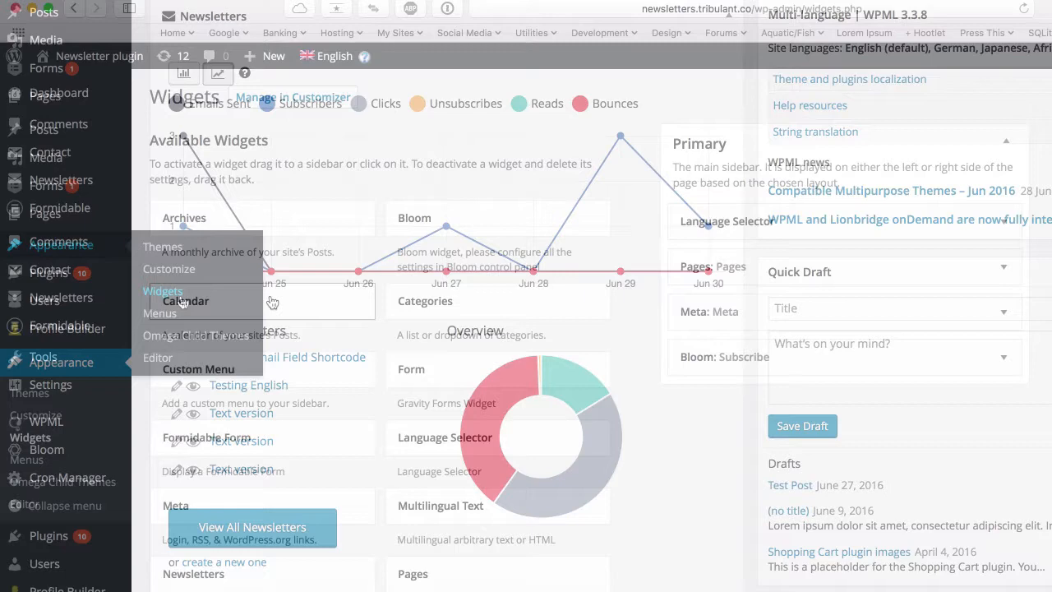
pyautogui.scroll(-3)
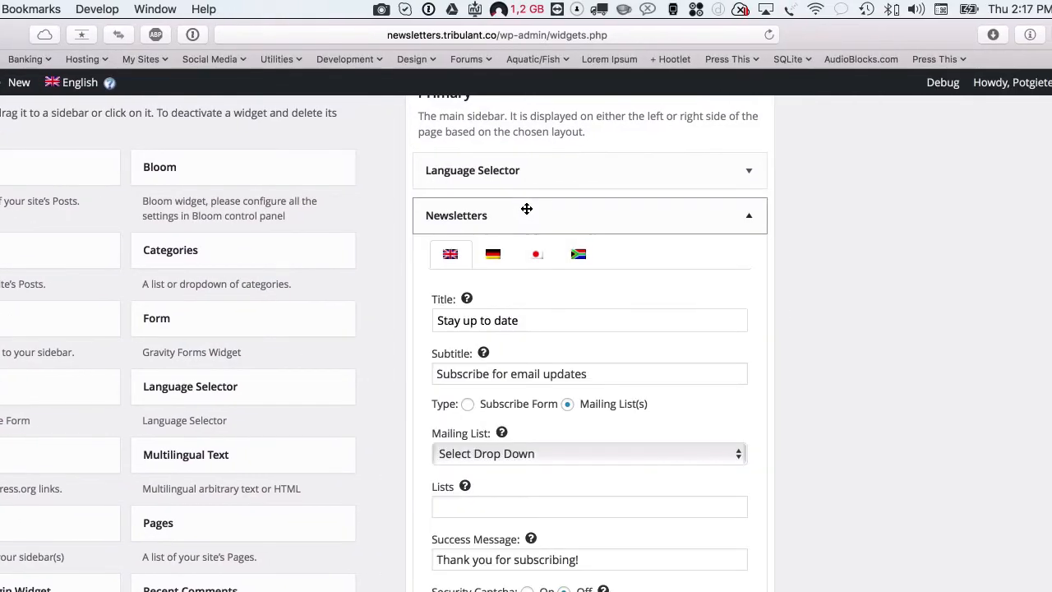
pyautogui.scroll(-3)
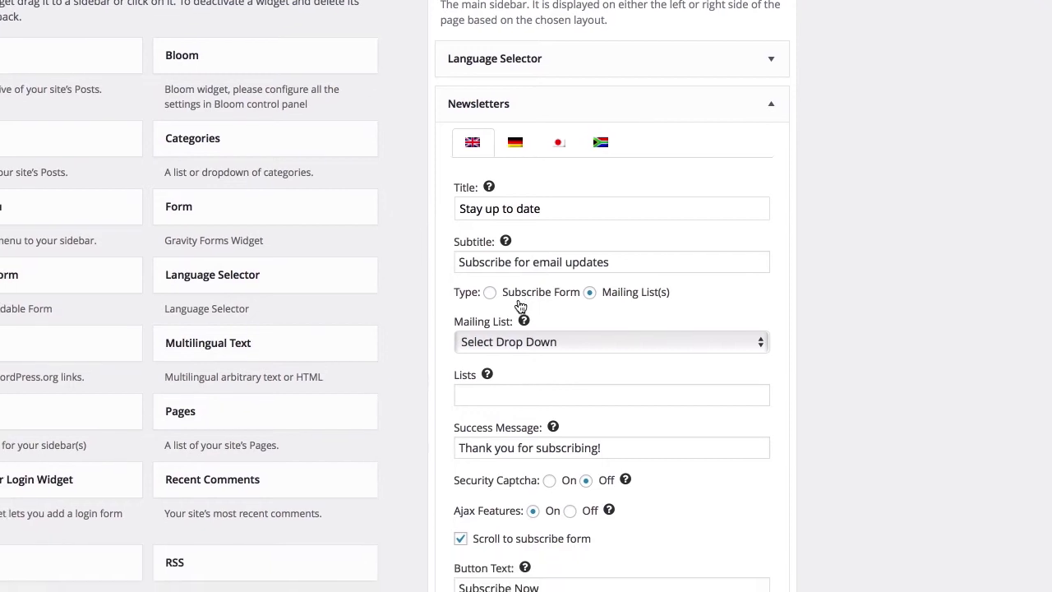
pyautogui.click(490, 292)
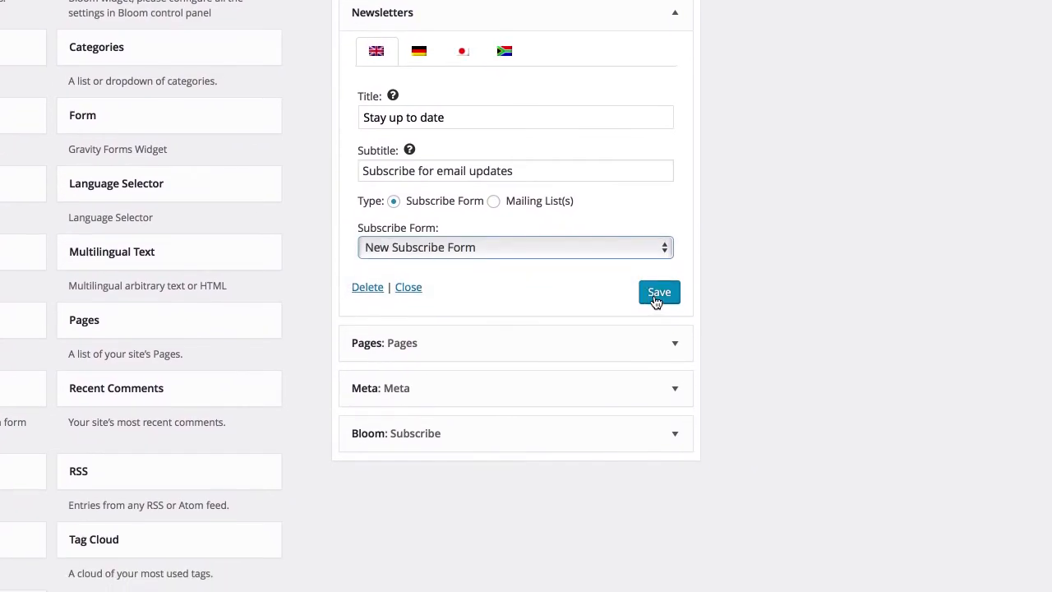
pyautogui.click(659, 291)
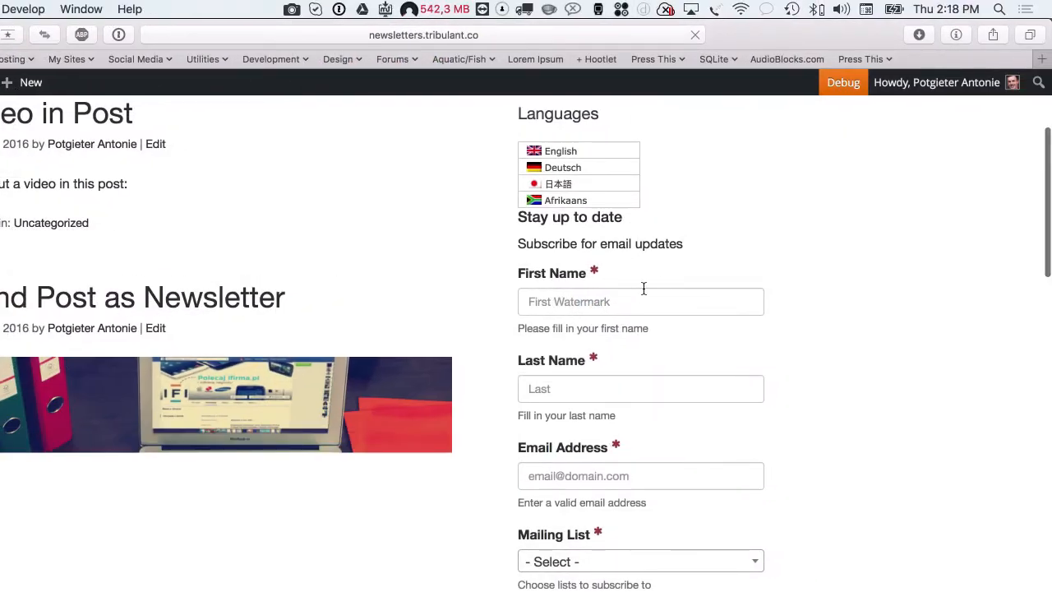
pyautogui.write('subscribeformtest2')
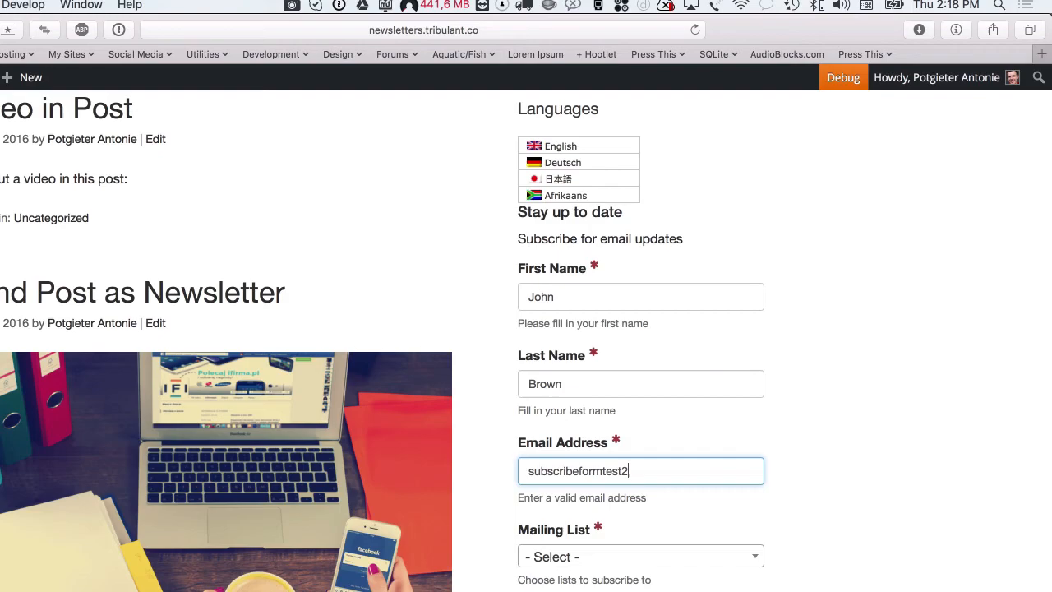
pyautogui.click(640, 294)
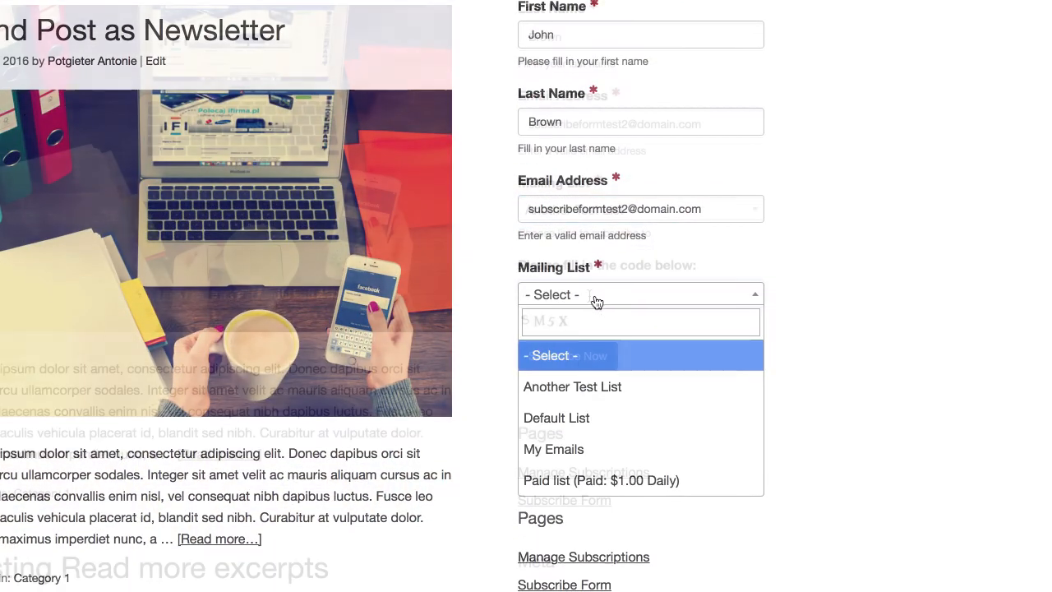
pyautogui.click(572, 386)
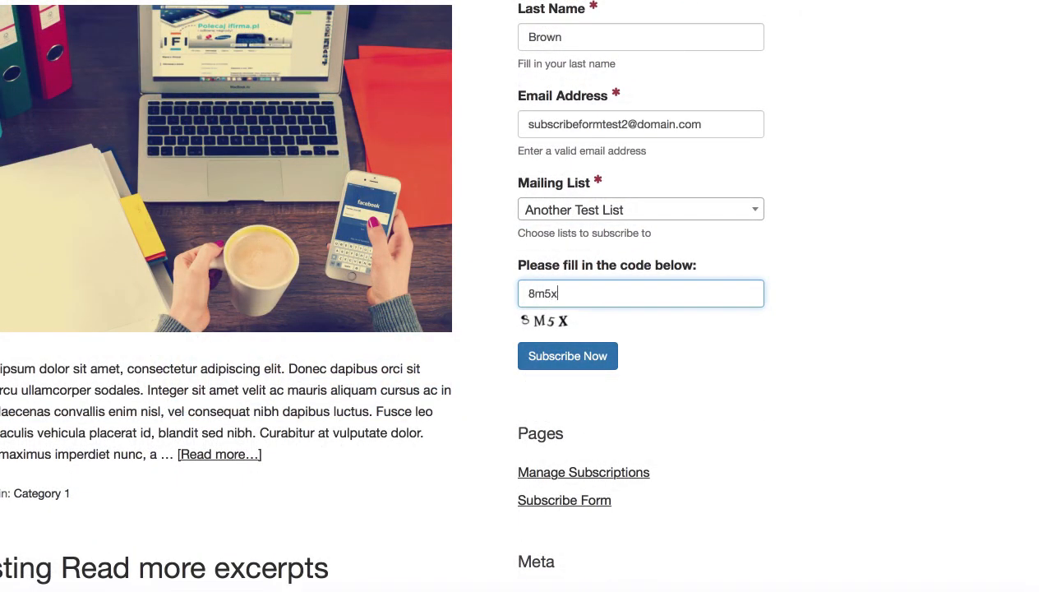
pyautogui.click(567, 356)
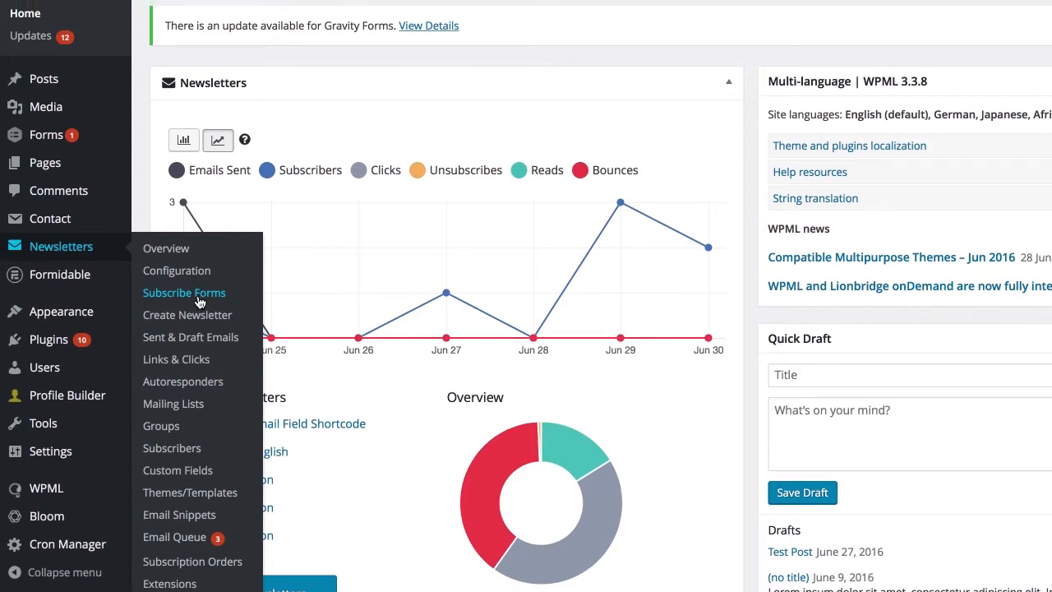
# Step: Review the New Subscribe Form's subscriptions list, then switch to the front-end Subscribe Form page
pyautogui.click(183, 292)
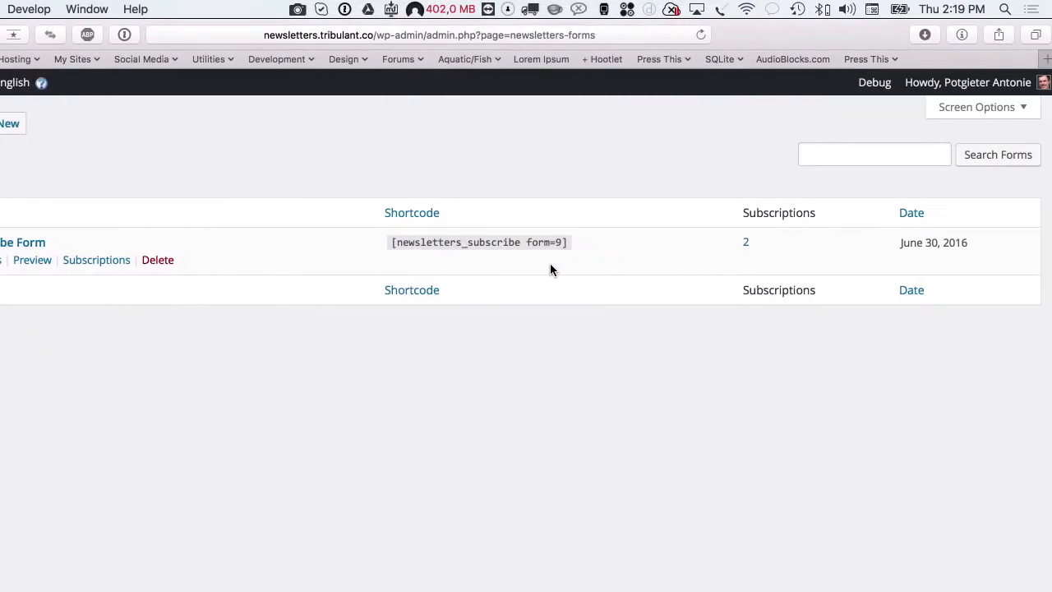
pyautogui.click(96, 260)
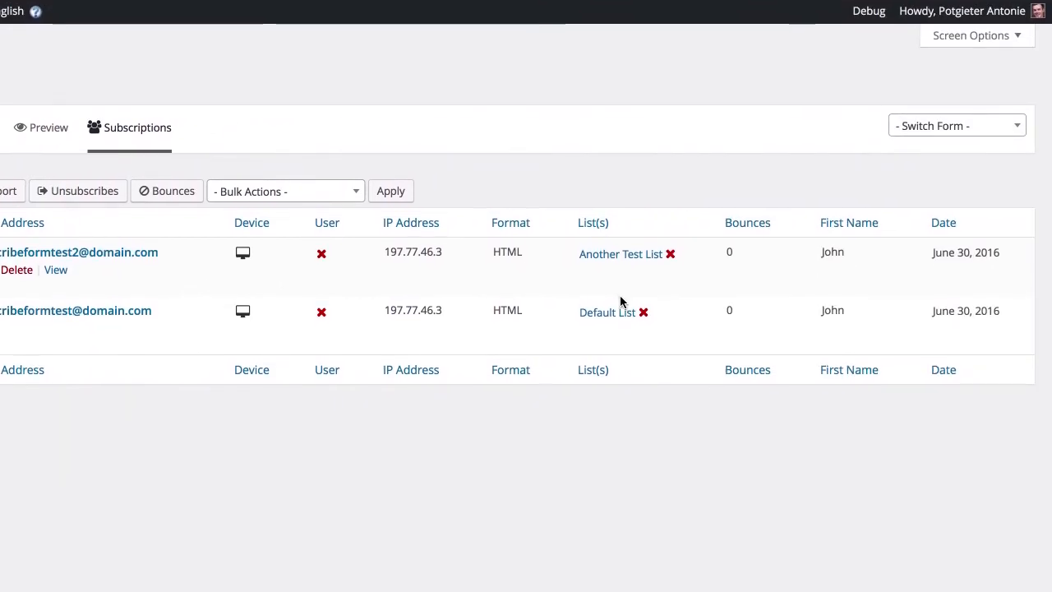
pyautogui.click(956, 125)
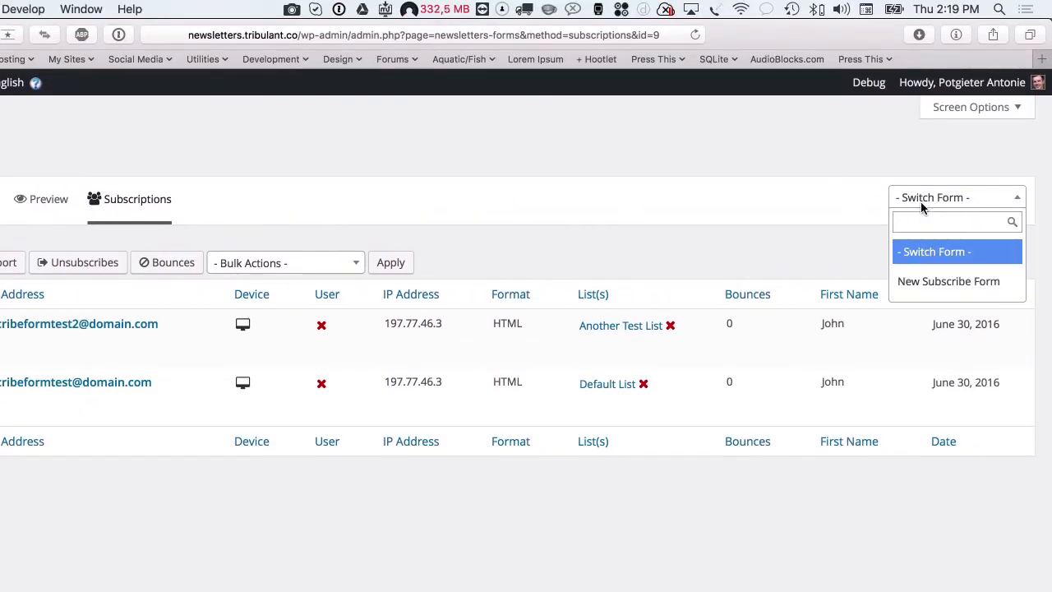
pyautogui.click(627, 212)
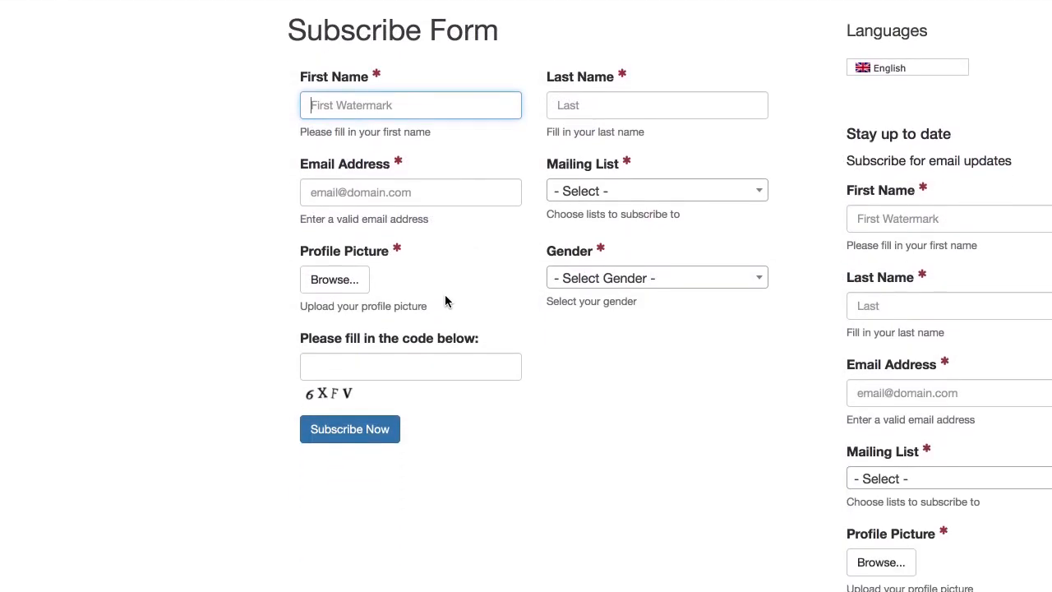
# Step: Submit the empty form to show required-field errors, then browse for a profile picture
pyautogui.scroll(-3)
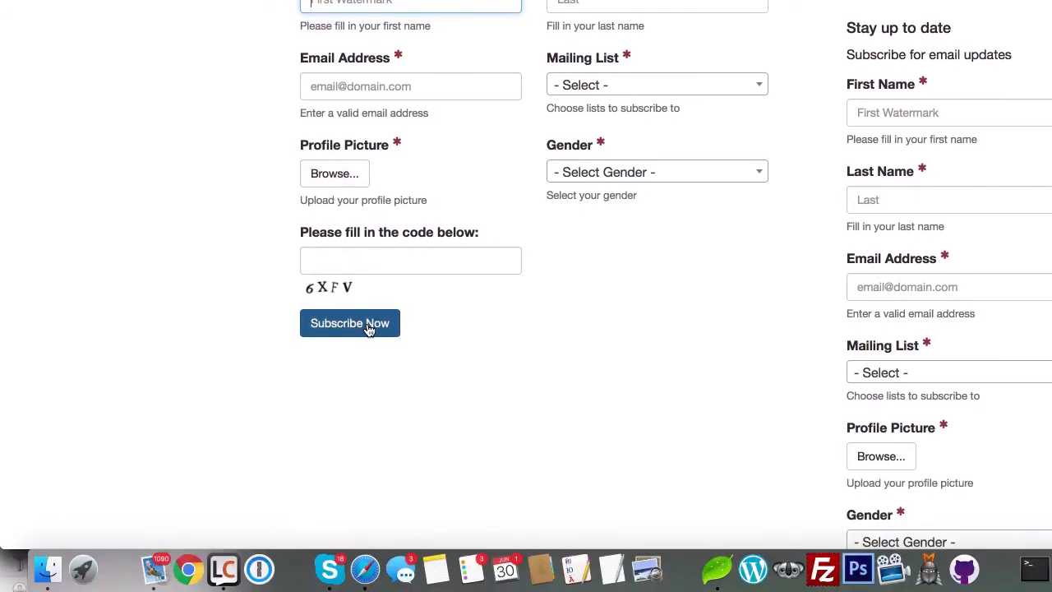
pyautogui.click(349, 323)
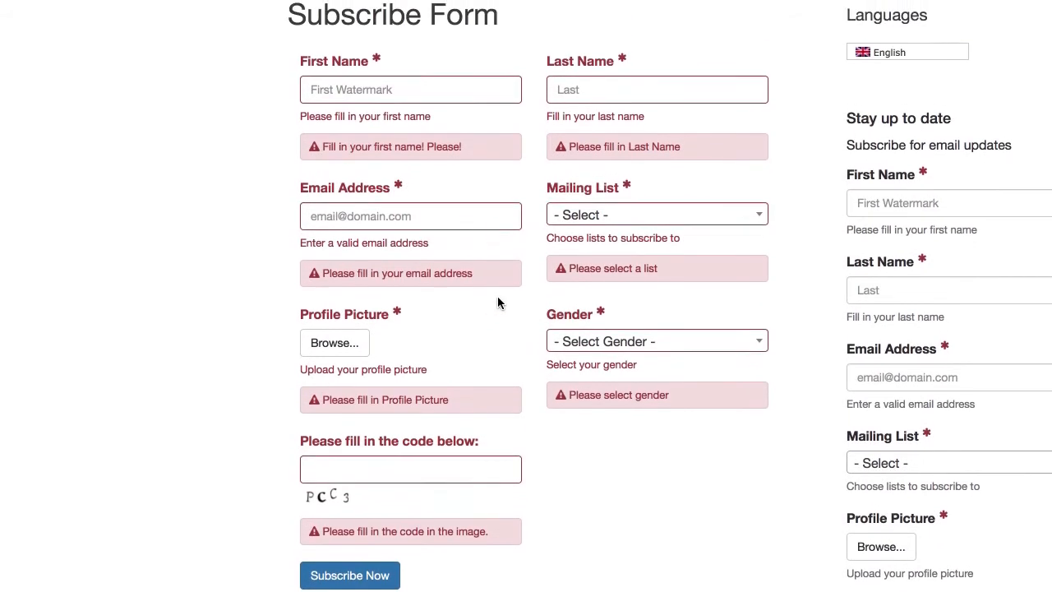
pyautogui.click(334, 343)
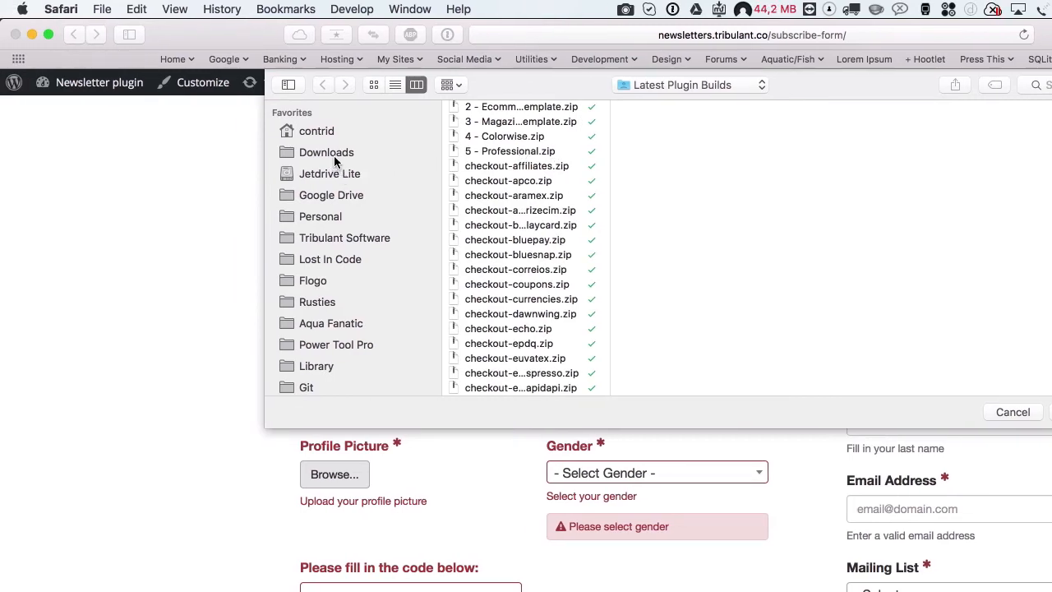
# Step: Attach 6A7D300F82.jpg from Downloads as the profile picture
pyautogui.click(327, 152)
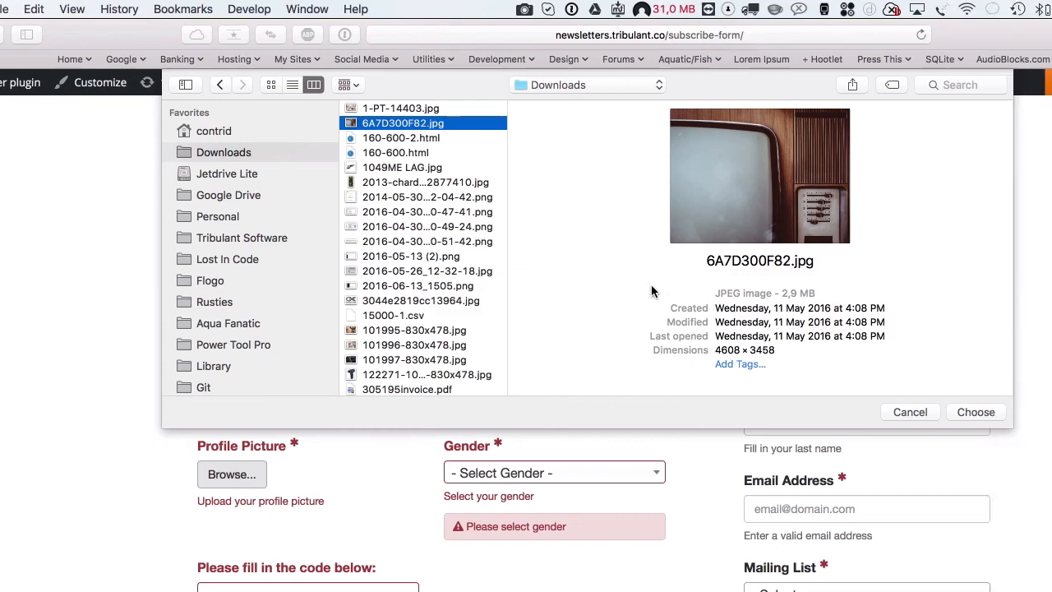
pyautogui.click(976, 412)
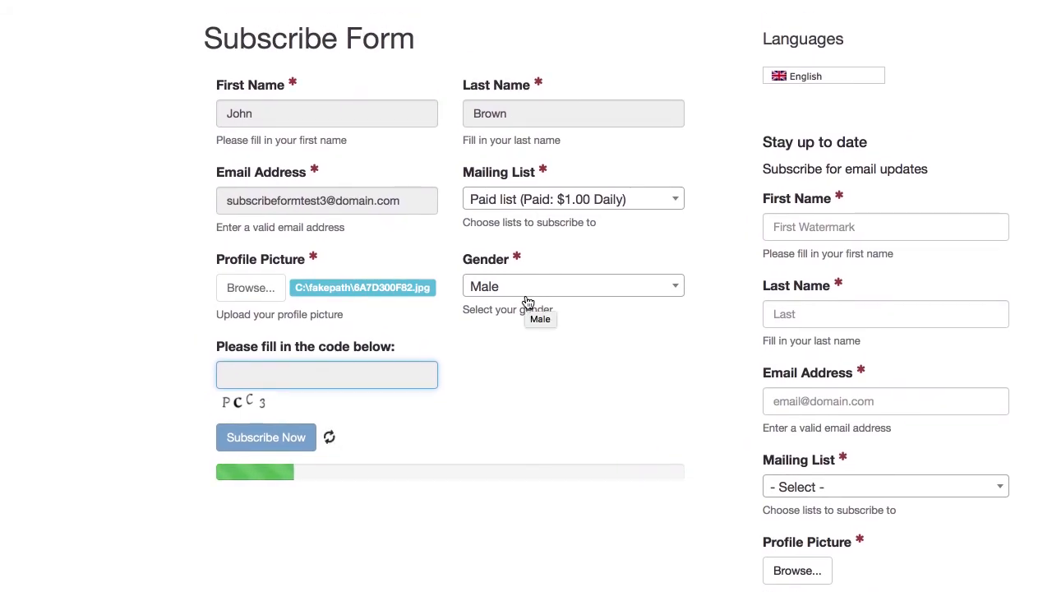
pyautogui.scroll(-3)
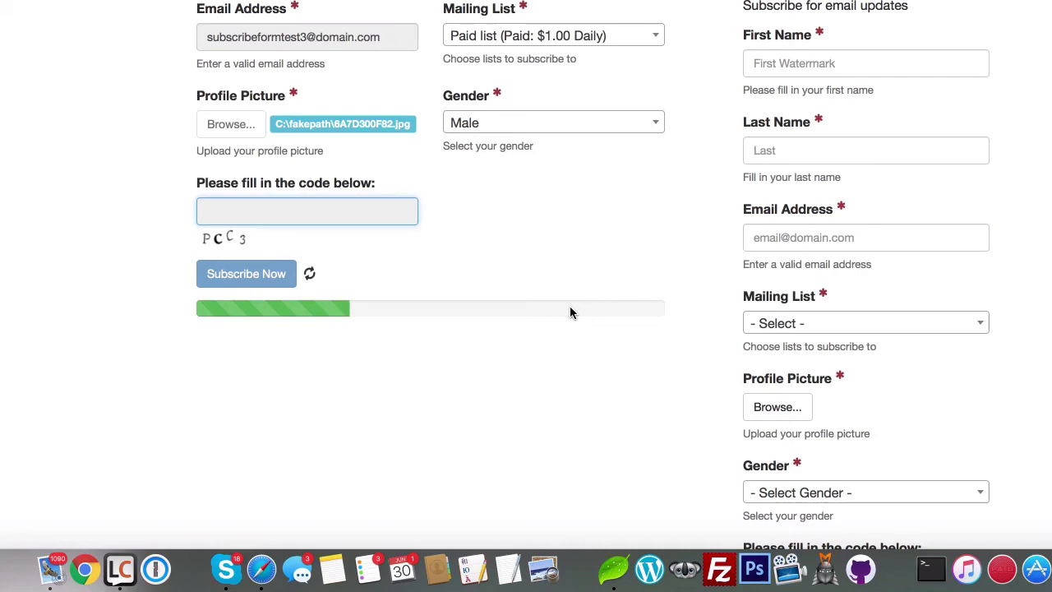